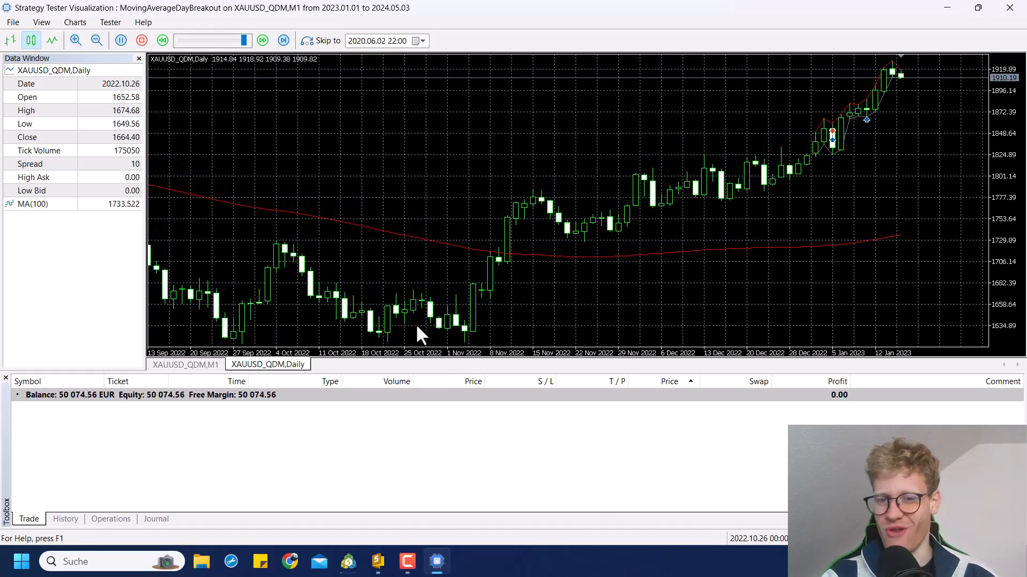
- Add an 'input ENUM_TIMEFRAMES Timeframe' line for the indicator timeframe
{"action": "left_click", "coordinate": [263, 41]}
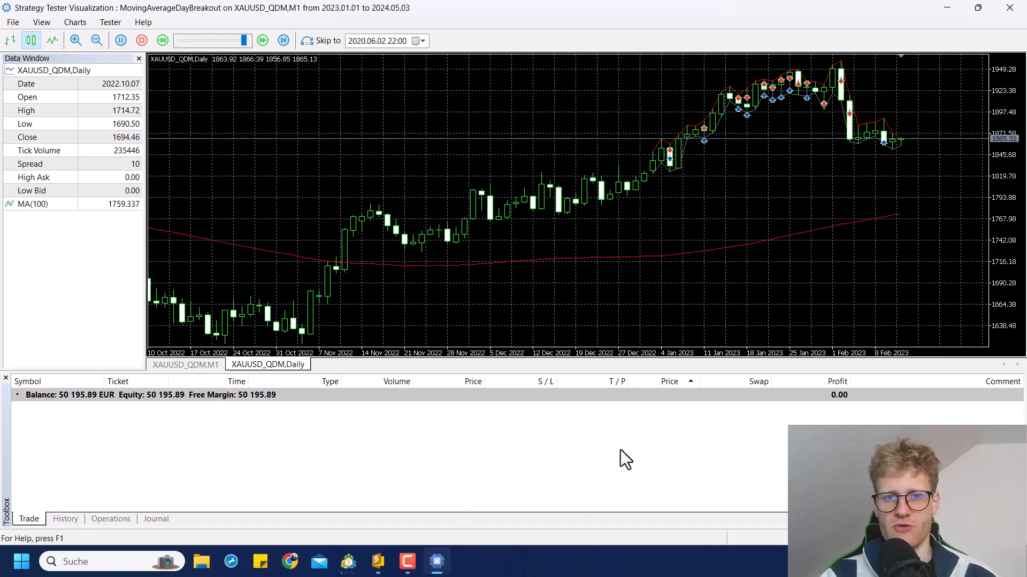
{"action": "left_click", "coordinate": [283, 39]}
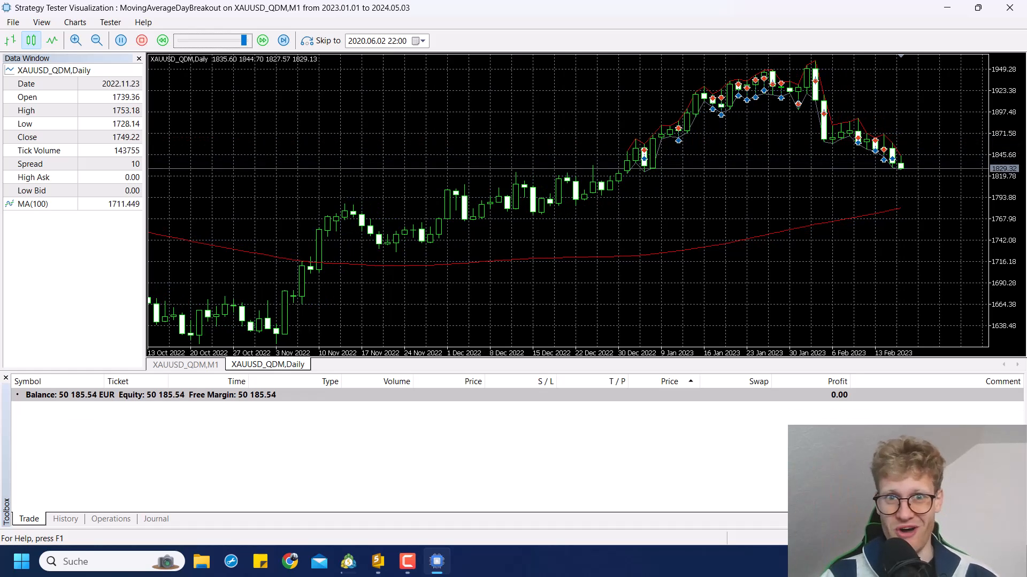
{"action": "left_click", "coordinate": [263, 39]}
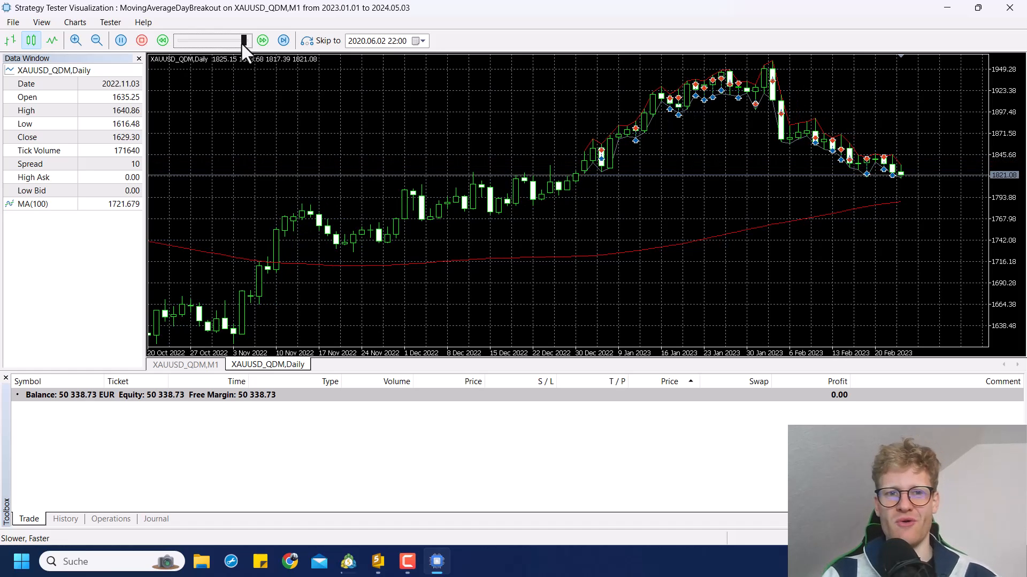
{"action": "left_click", "coordinate": [262, 39]}
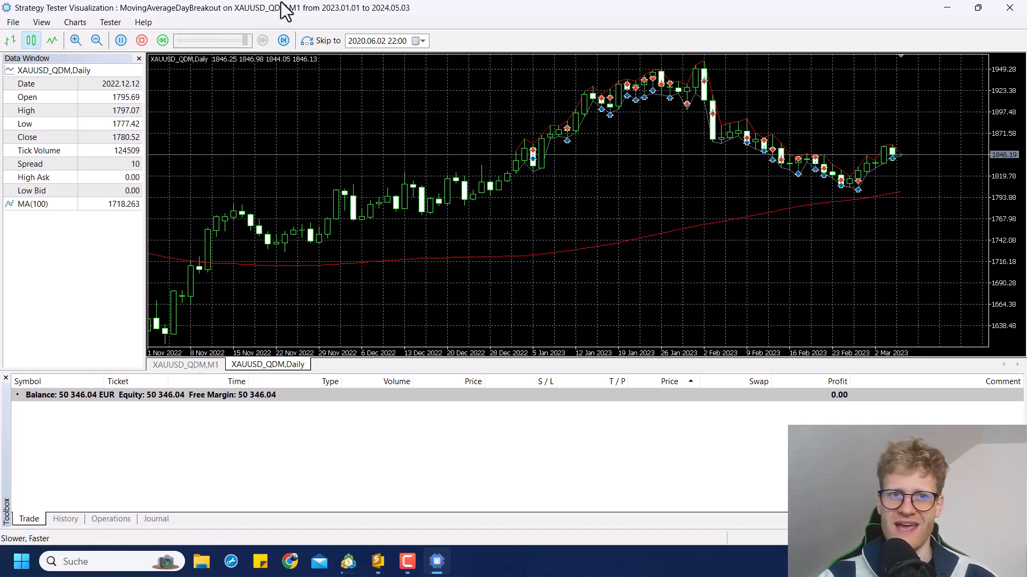
{"action": "left_click", "coordinate": [282, 40]}
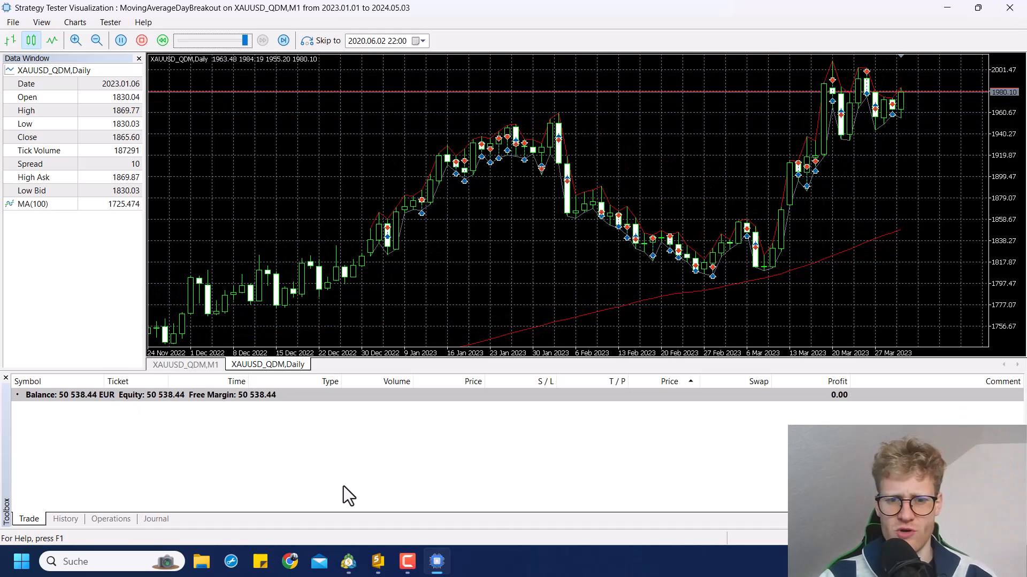
{"action": "left_click", "coordinate": [378, 561]}
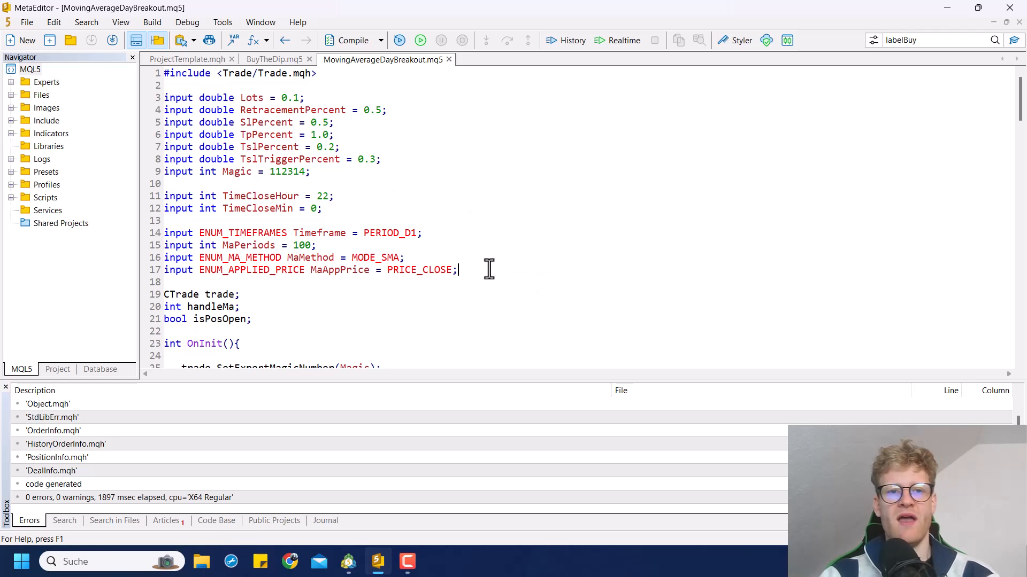
{"action": "type", "text": "input"}
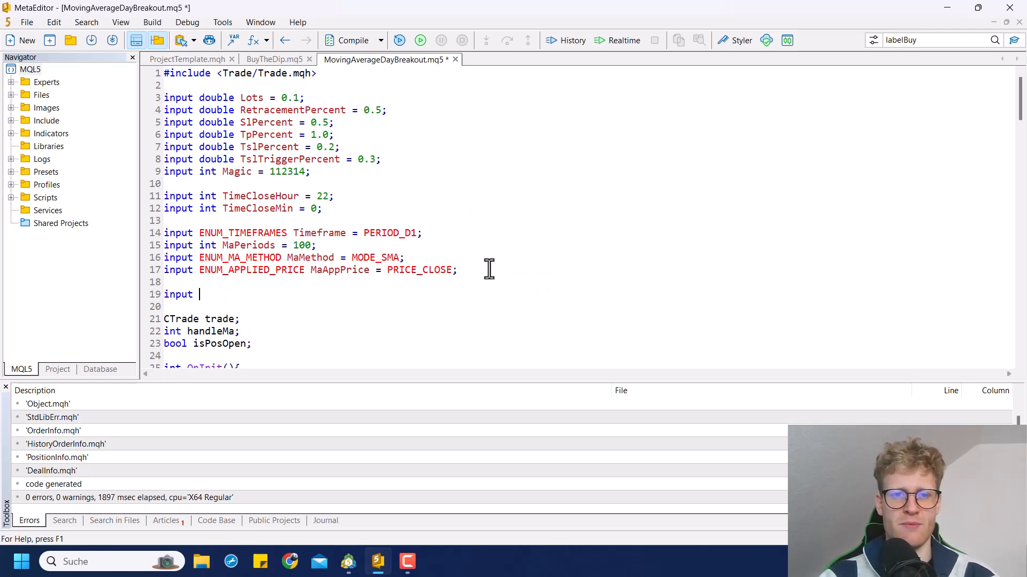
{"action": "type", "text": "ENUM_TIMEFRAMES"}
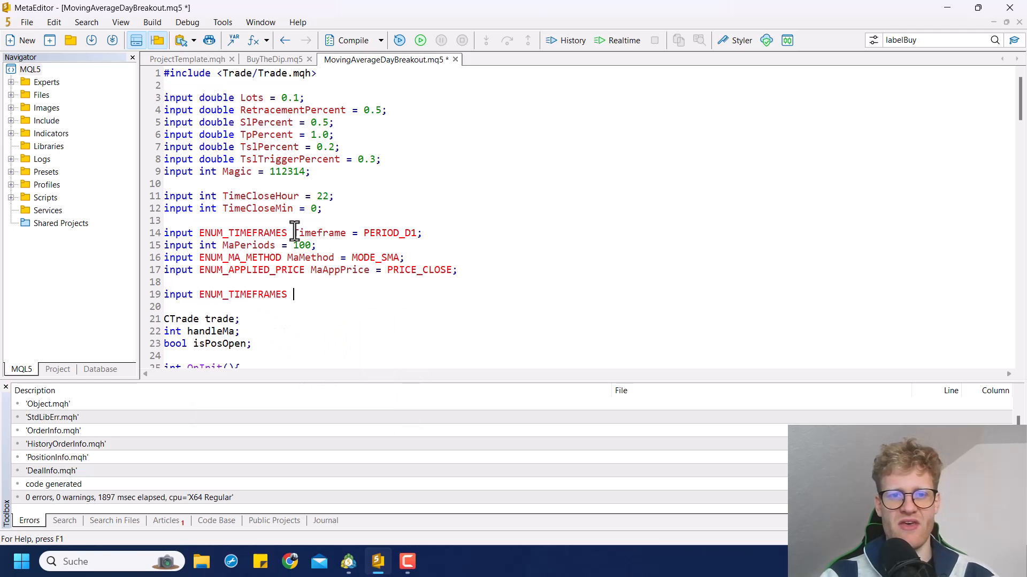
{"action": "type", "text": "Timeframe"}
{"action": "left_click", "coordinate": [293, 233]}
{"action": "type", "text": "Ma"}
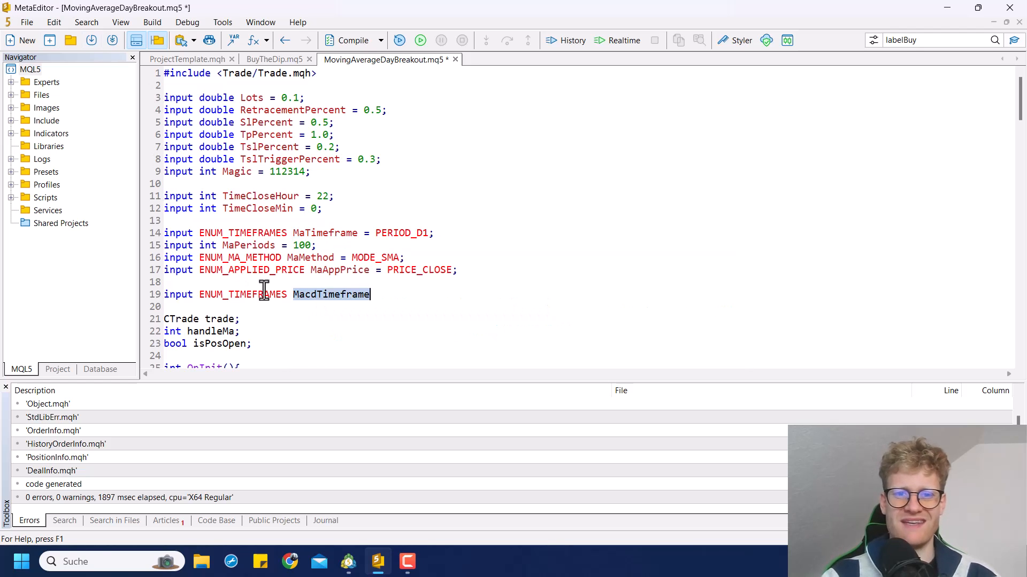
{"action": "mouse_move", "coordinate": [479, 317]}
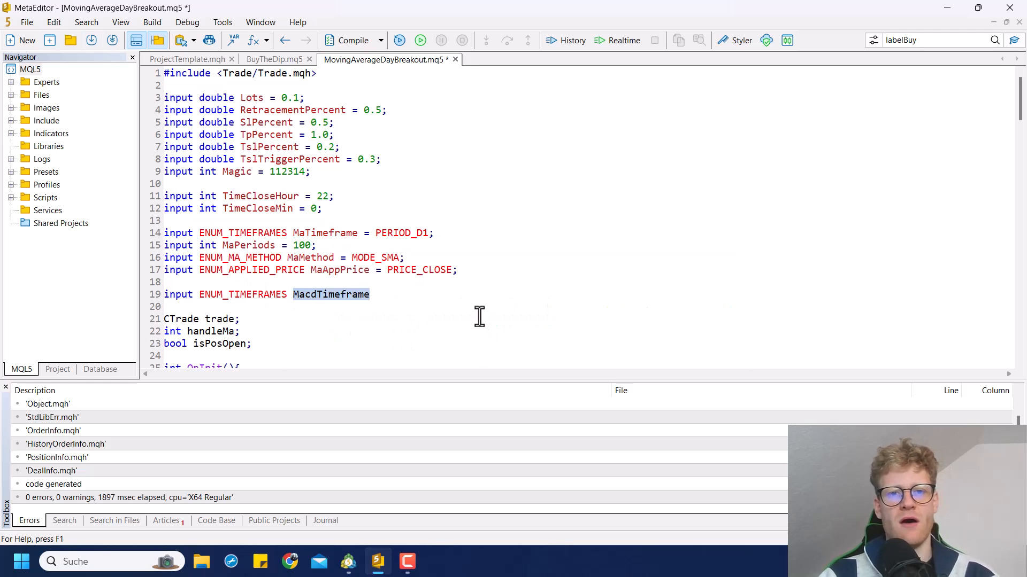
{"action": "mouse_move", "coordinate": [300, 232]}
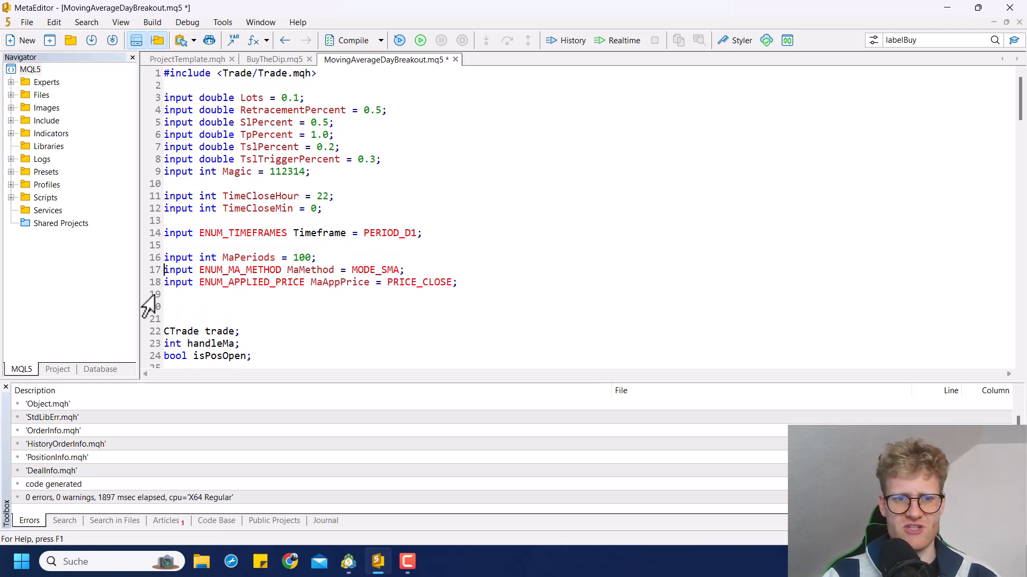
- Declare input int RsiPeriods = 14 and input ENUM_APPLIED_PRICE RsiAppPrice = PRICE_CLOSE
{"action": "type", "text": "in"}
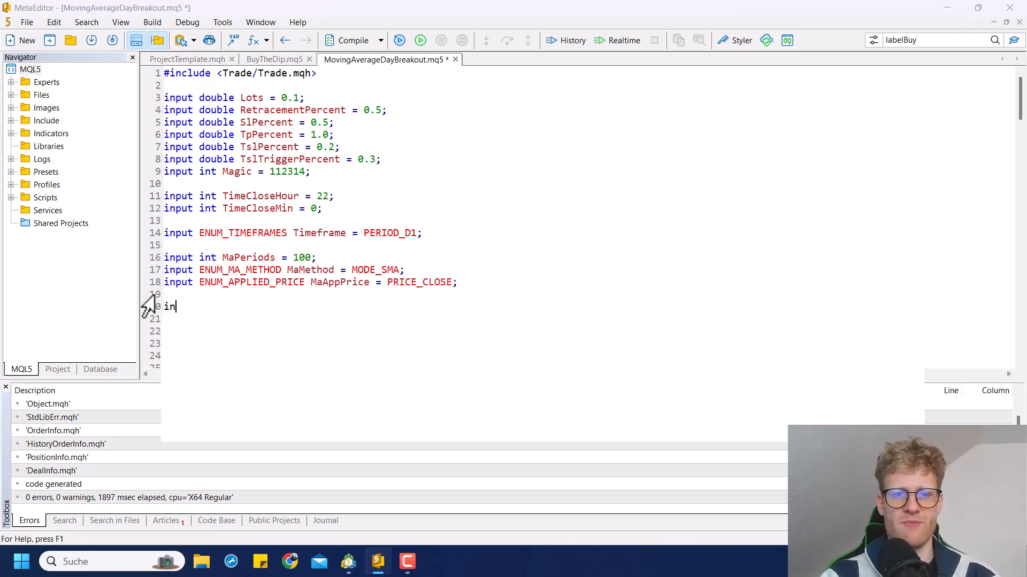
{"action": "type", "text": "put int"}
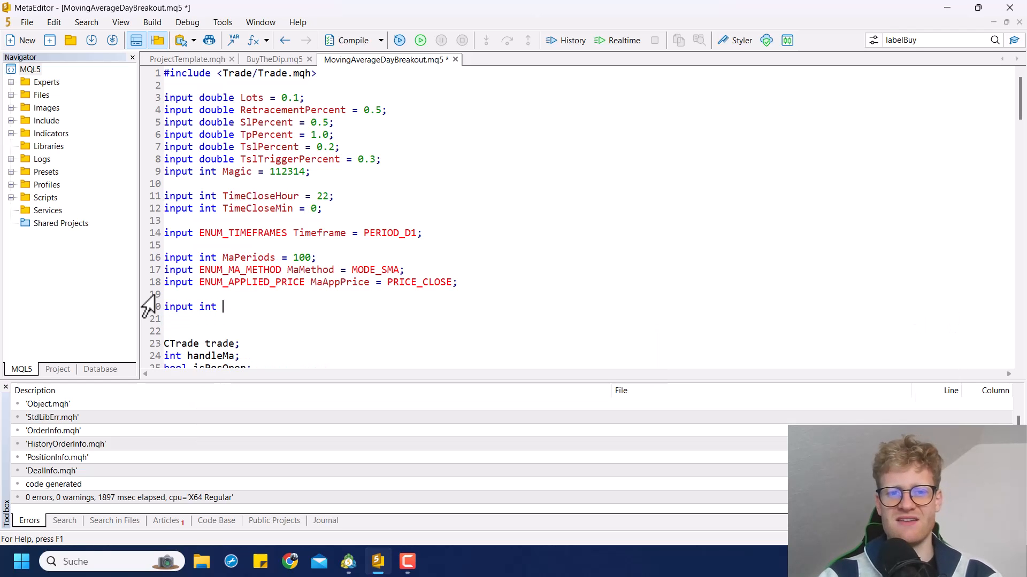
{"action": "type", "text": "RsiPeriods ="}
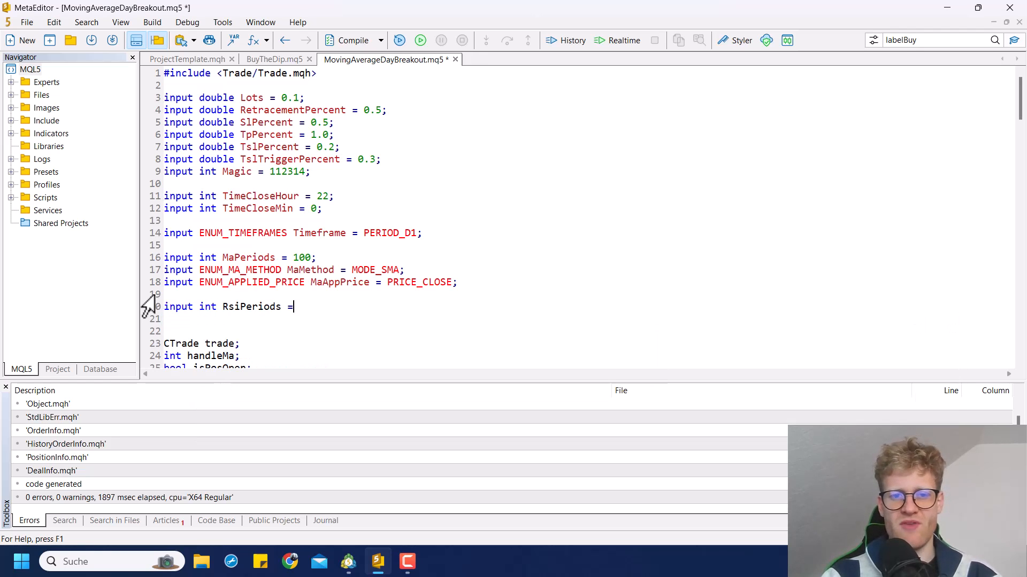
{"action": "type", "text": "14;"}
{"action": "left_click", "coordinate": [585, 319]}
{"action": "type", "text": "input ENUM_APPLIED_PRICE"}
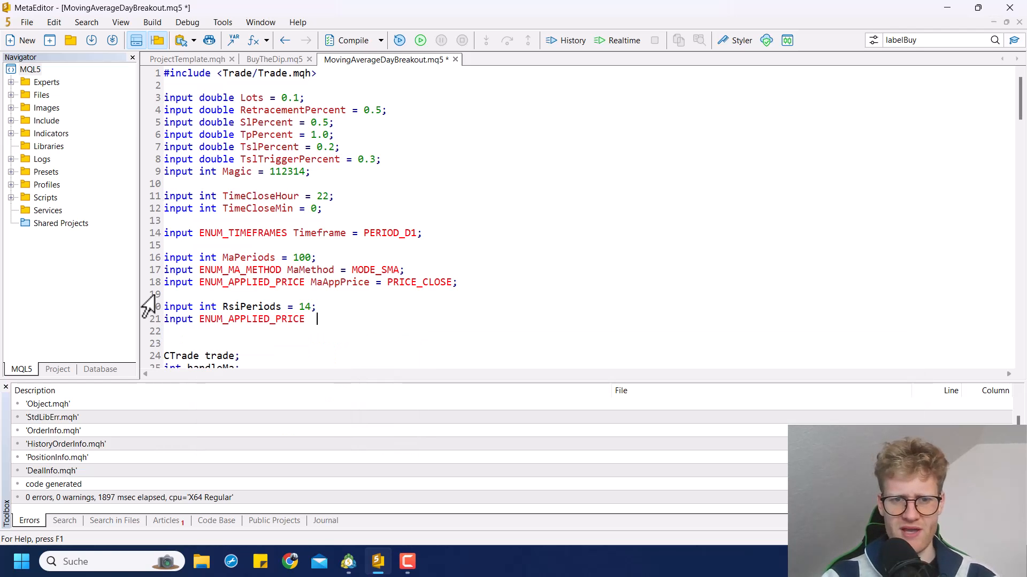
{"action": "type", "text": "RsiApp"}
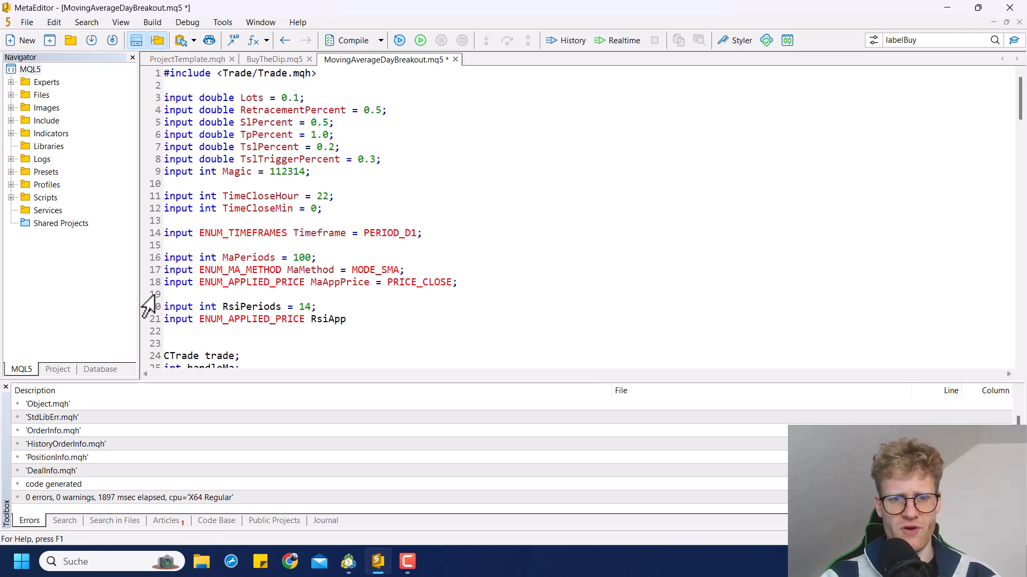
{"action": "type", "text": "Price ="}
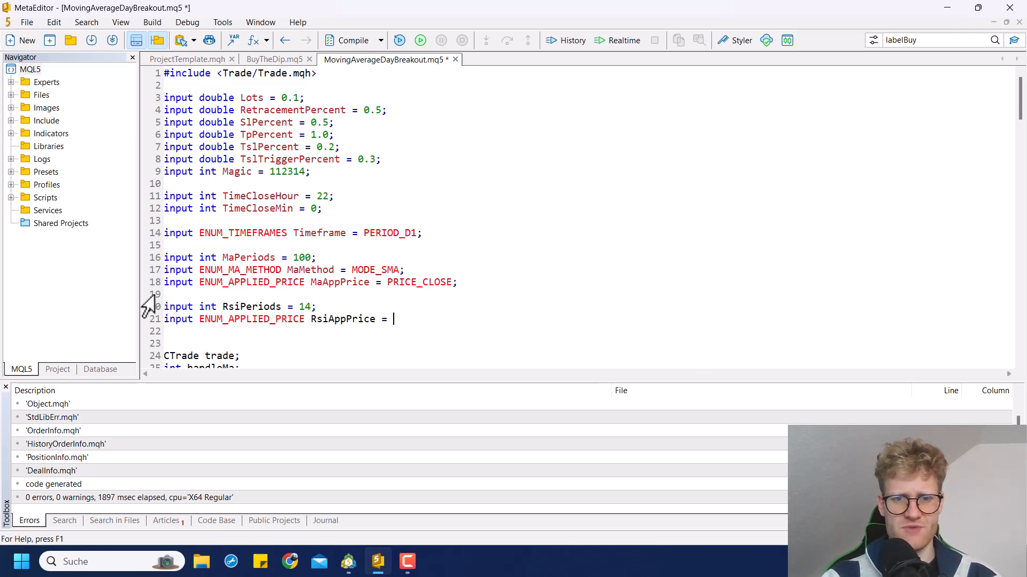
{"action": "type", "text": "PRICE_CLOSE;"}
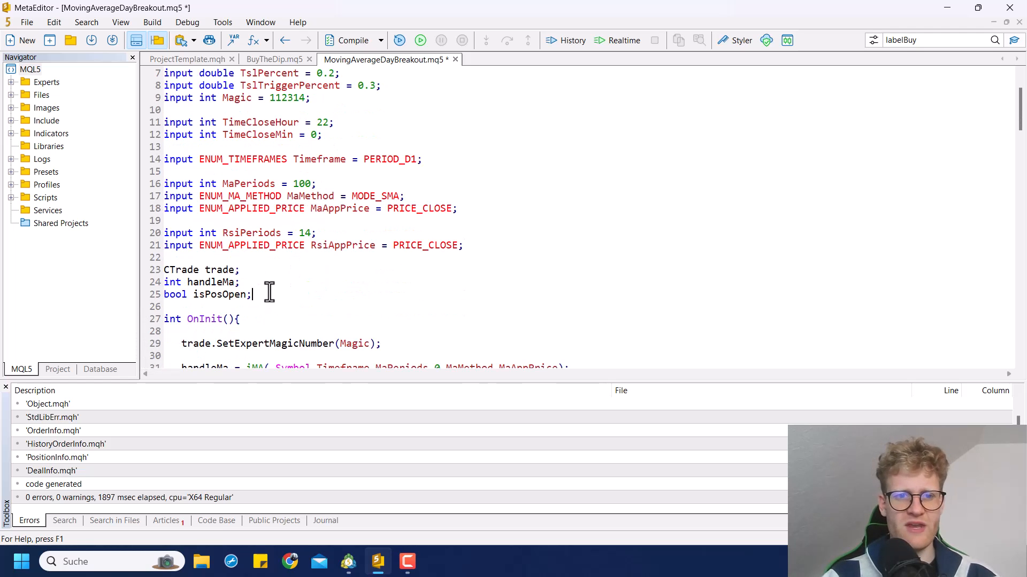
- Declare handleRsi, set it in OnInit via iRSI(_Symbol,Timeframe,RsiPeriods,RsiAppPrice), and compile cleanly
{"action": "type", "text": "handleRsi"}
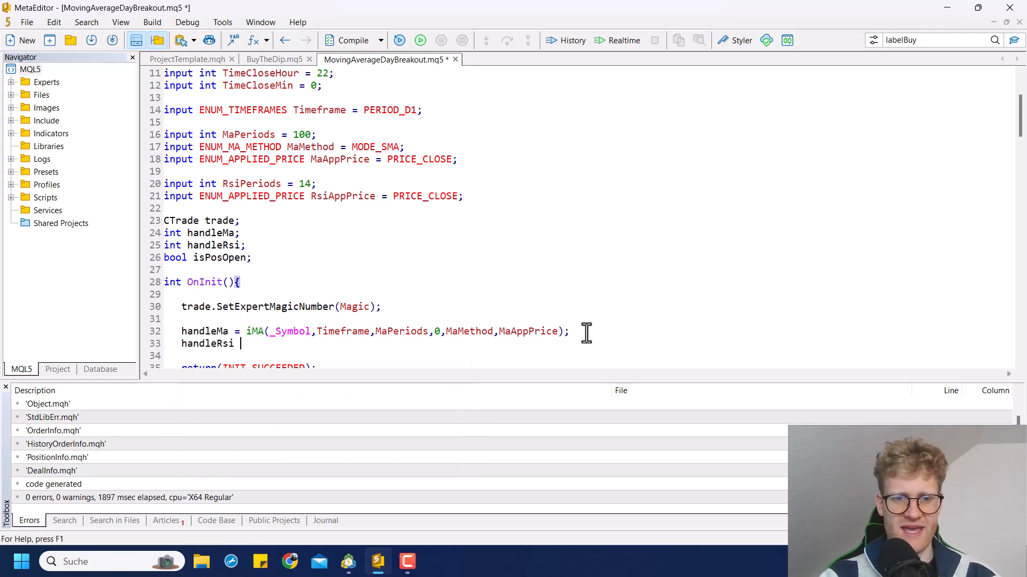
{"action": "type", "text": "= iRSI(_Symbol,"}
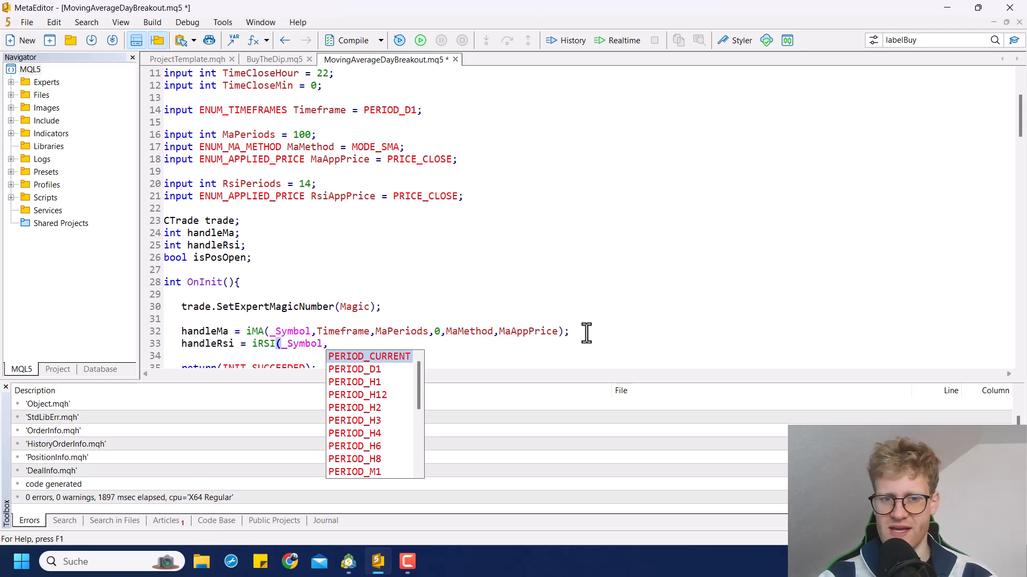
{"action": "type", "text": "Timeframe,RsiPeriods,"}
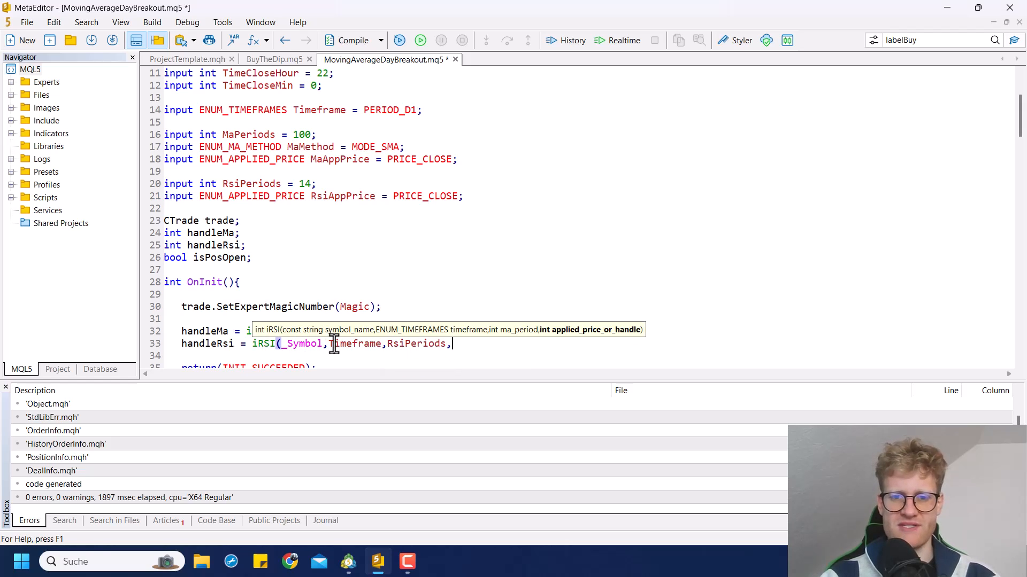
{"action": "type", "text": "RsiAppPrice);"}
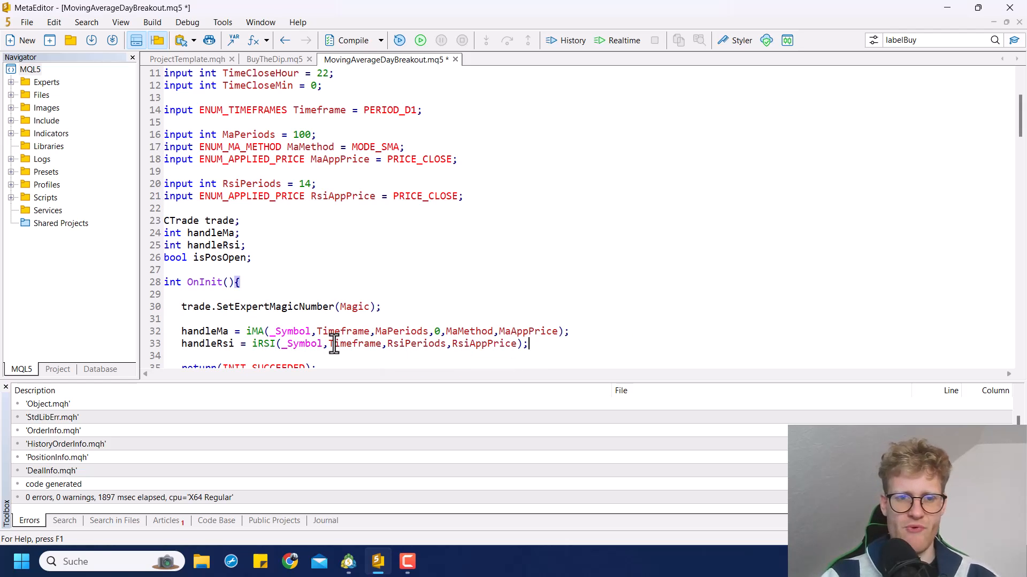
{"action": "left_click", "coordinate": [352, 40]}
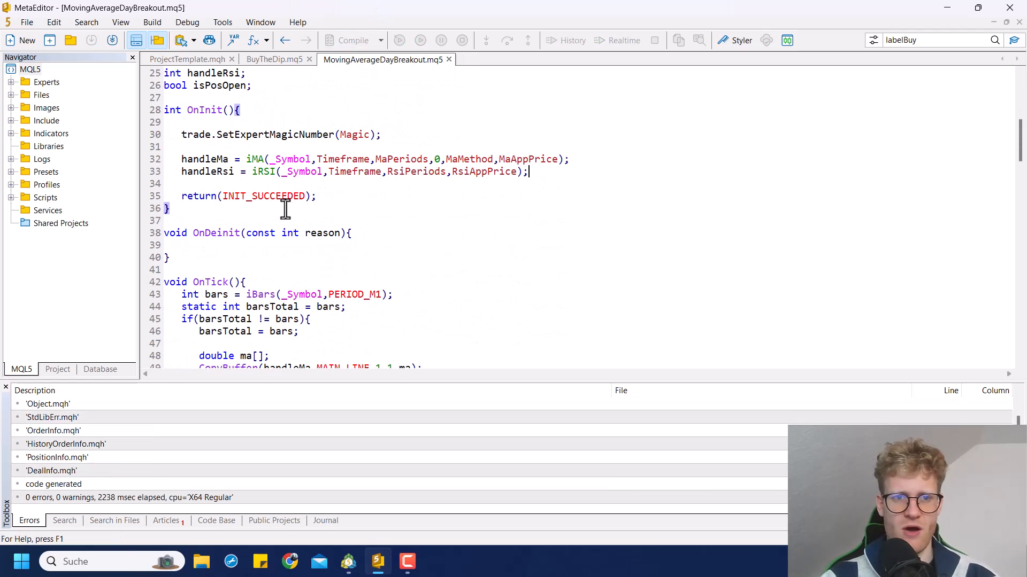
- After the MA read, add double rsi[] filled by CopyBuffer(handleRsi,MAIN_LINE,1,1,rsi)
{"action": "scroll", "scroll_direction": "down", "scroll_amount": 3}
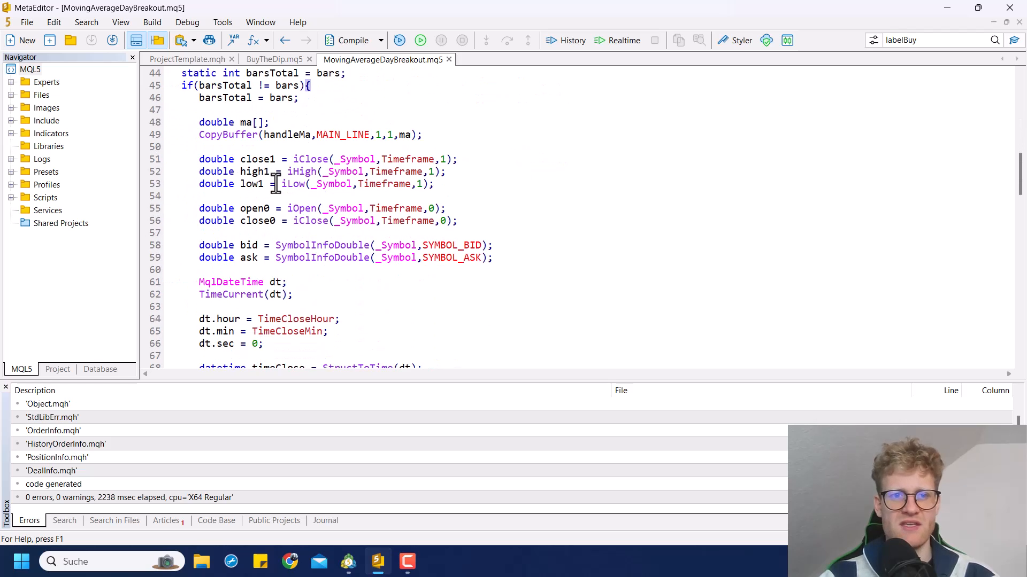
{"action": "scroll", "scroll_direction": "down", "scroll_amount": 3}
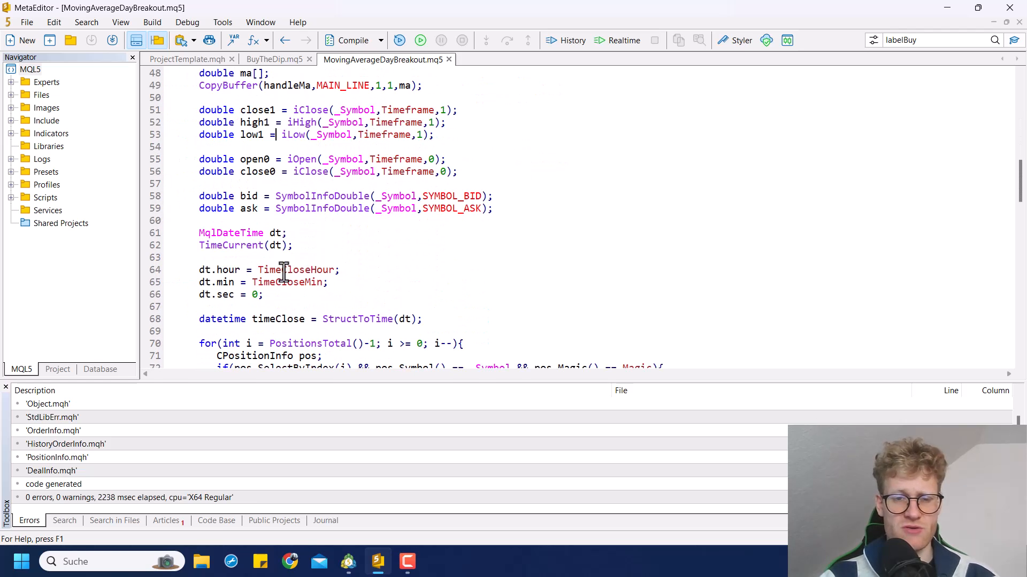
{"action": "scroll", "scroll_direction": "down", "scroll_amount": 3}
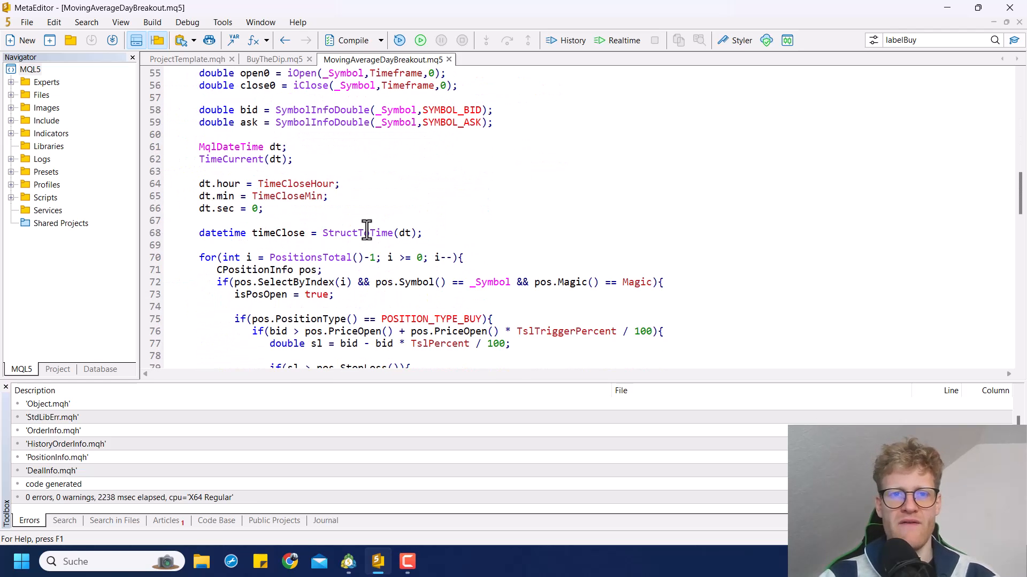
{"action": "scroll", "scroll_direction": "up", "scroll_amount": 3}
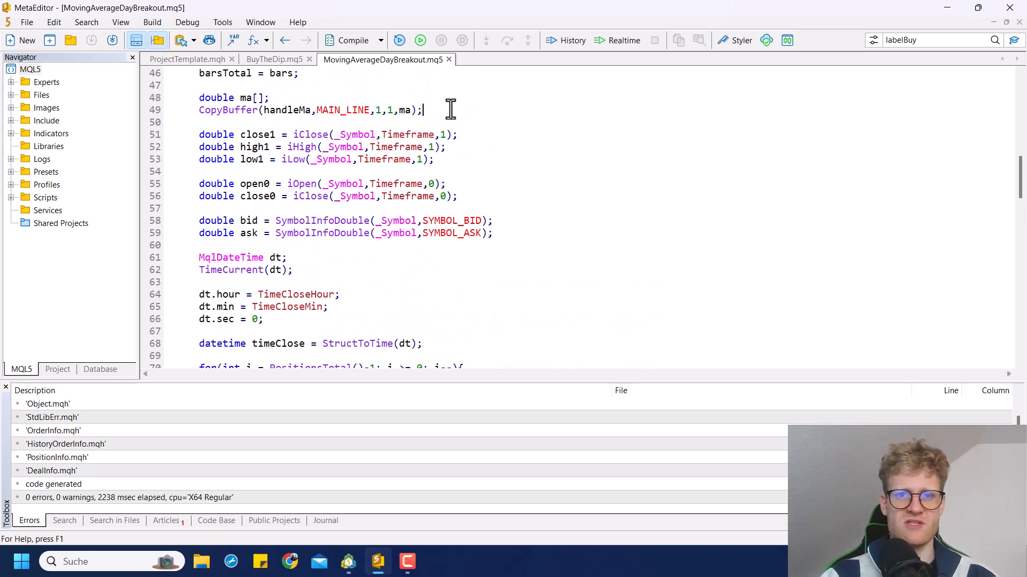
{"action": "type", "text": "double rsi[];"}
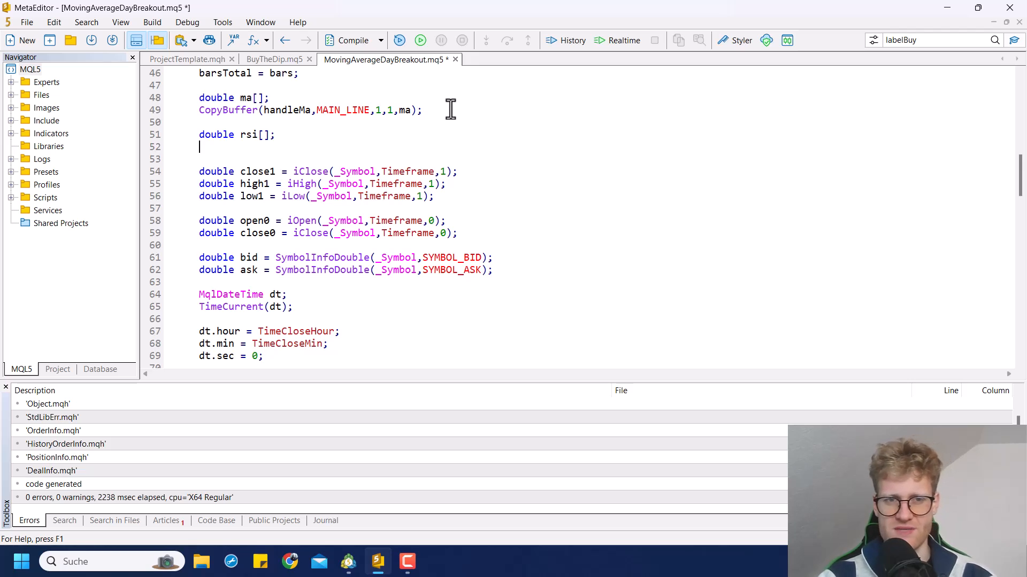
{"action": "type", "text": "CopY"}
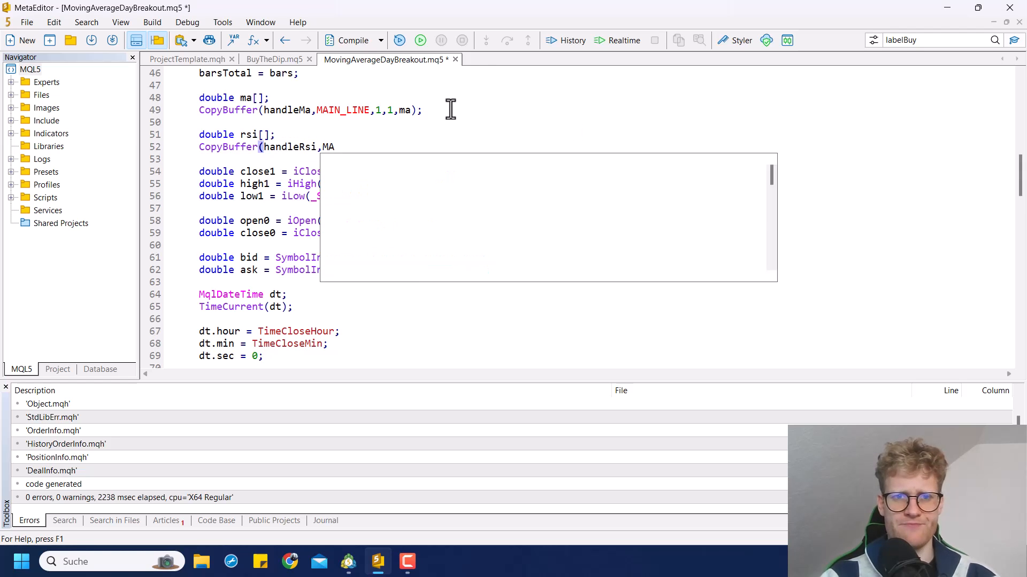
{"action": "type", "text": "MAIN_LINE,1,1,"}
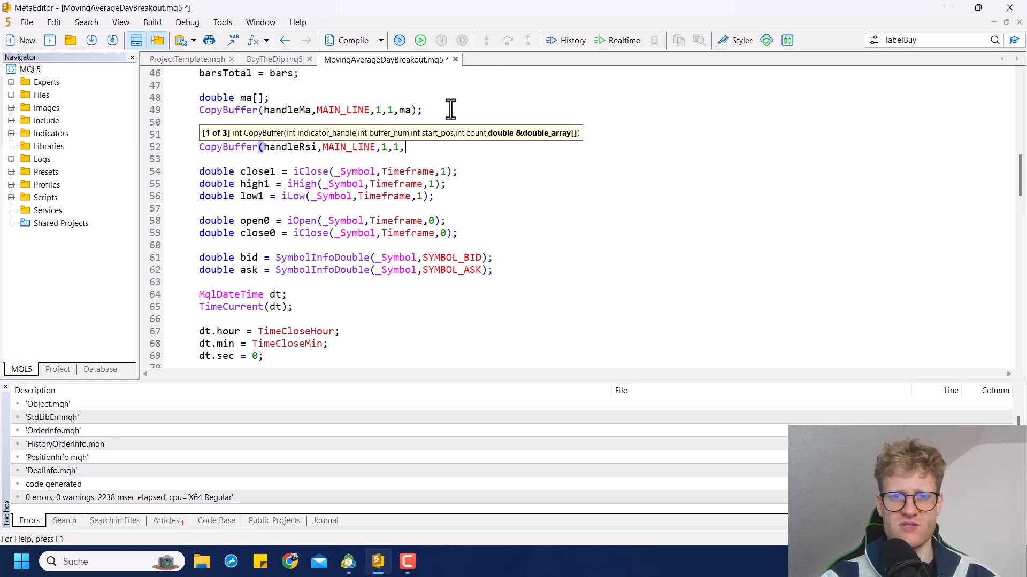
{"action": "type", "text": "rsi);"}
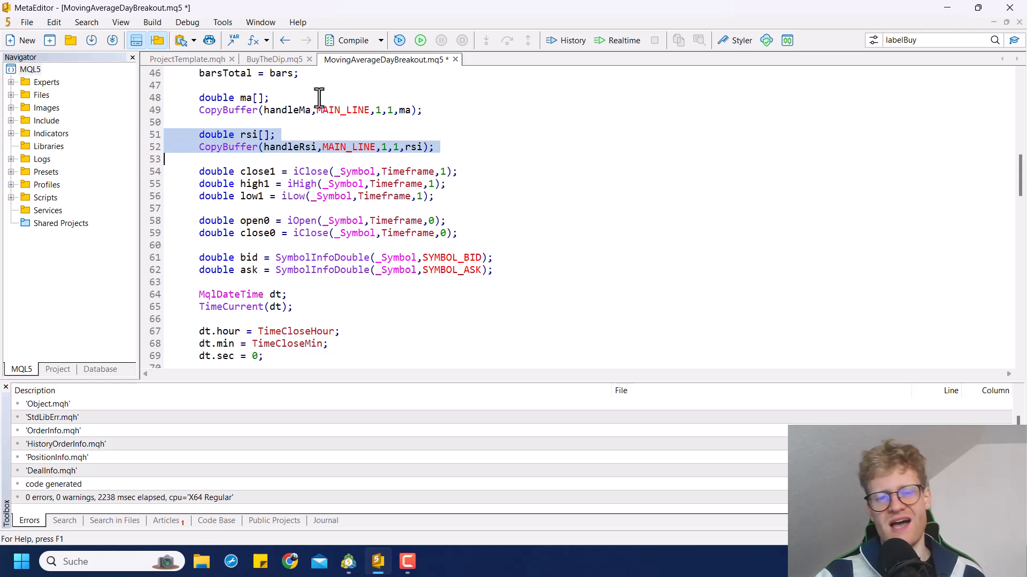
- Recompile the expert to confirm 0 errors and move to the inputs section
{"action": "left_click", "coordinate": [352, 40]}
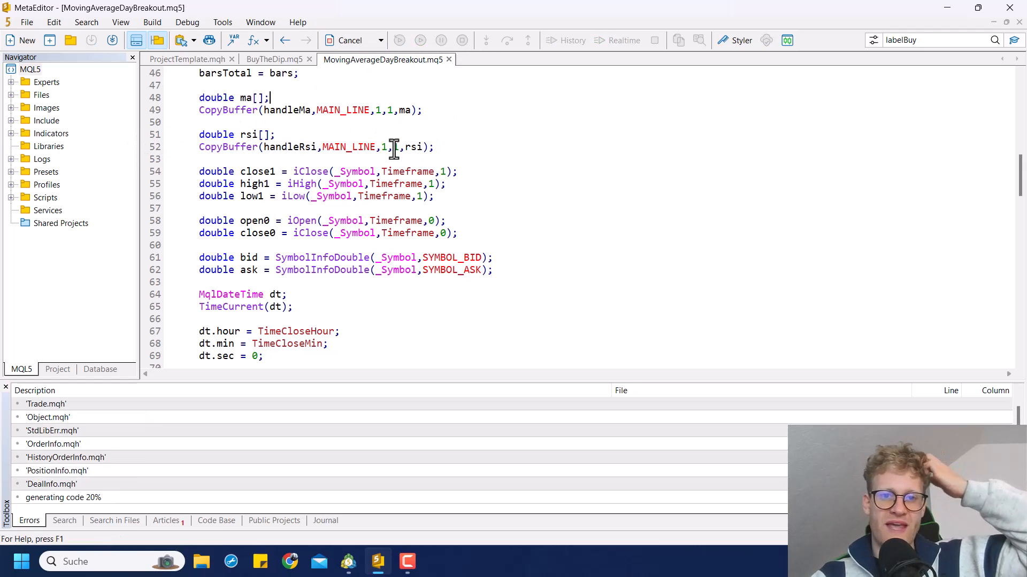
{"action": "left_click", "coordinate": [351, 39]}
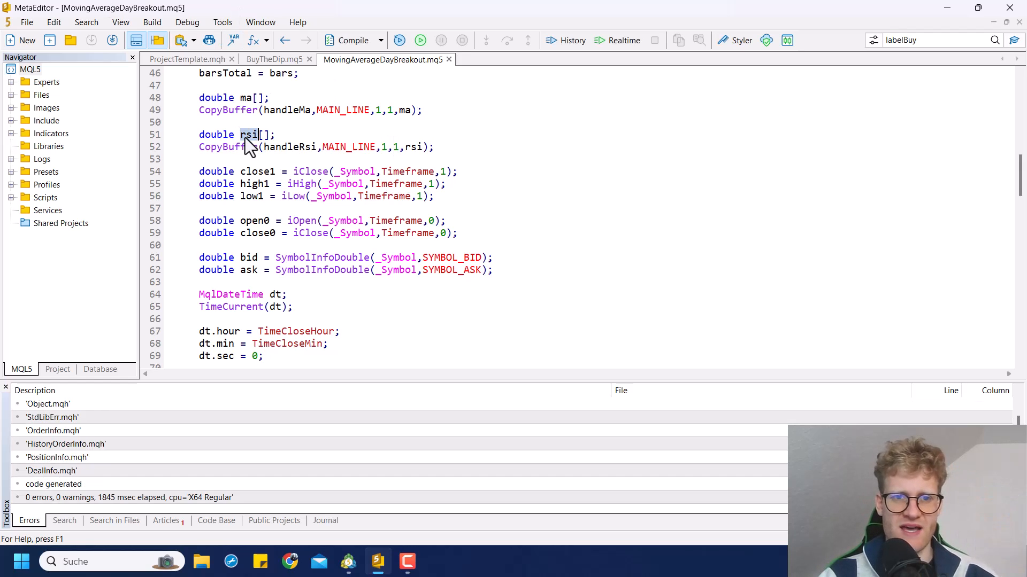
{"action": "scroll", "scroll_direction": "down", "scroll_amount": 3}
{"action": "type", "text": "input"}
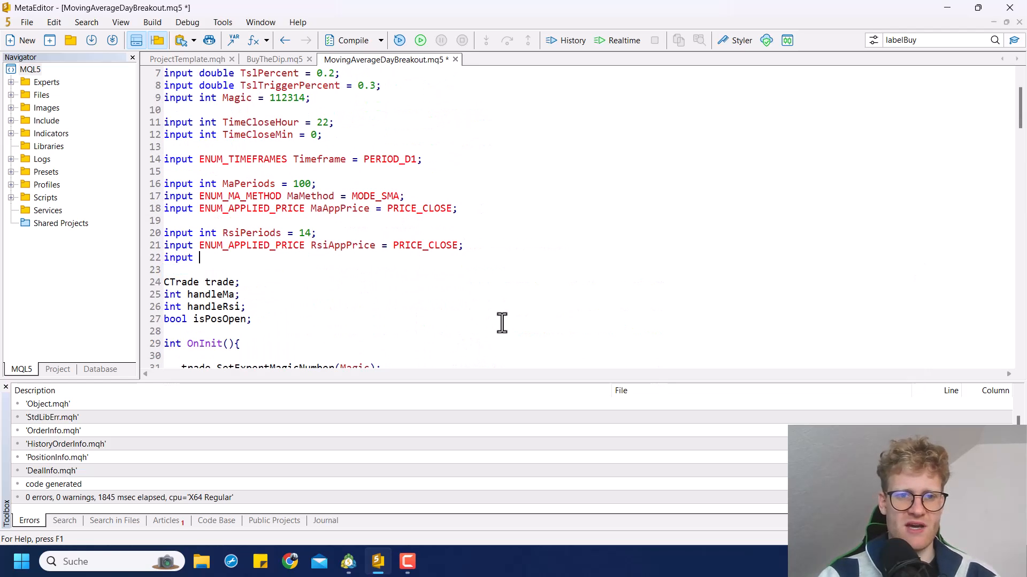
- Add input int RsiUpperLevel = 70 and begin the RsiLowerLevel input line
{"action": "type", "text": "do"}
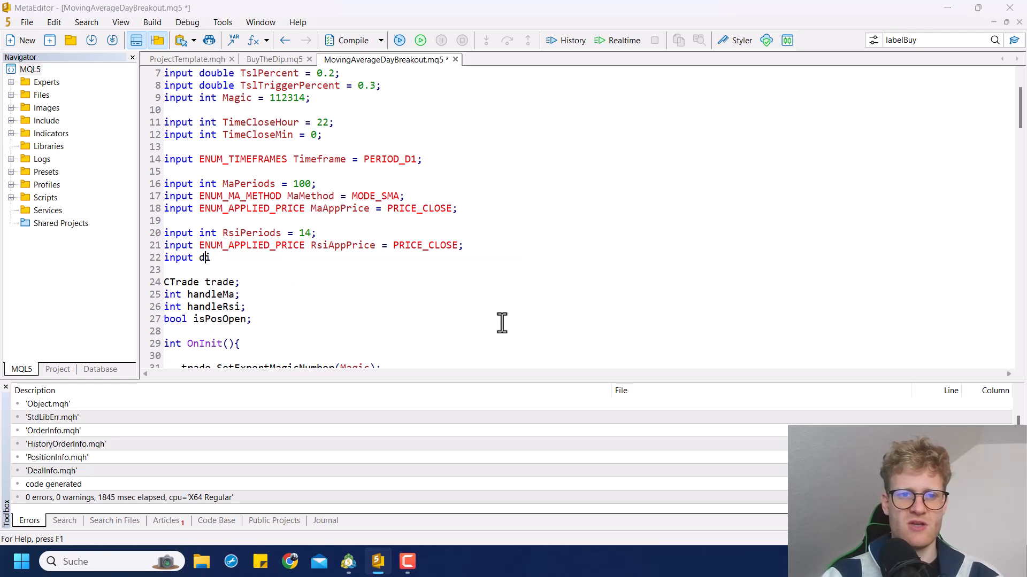
{"action": "type", "text": "int RsiU"}
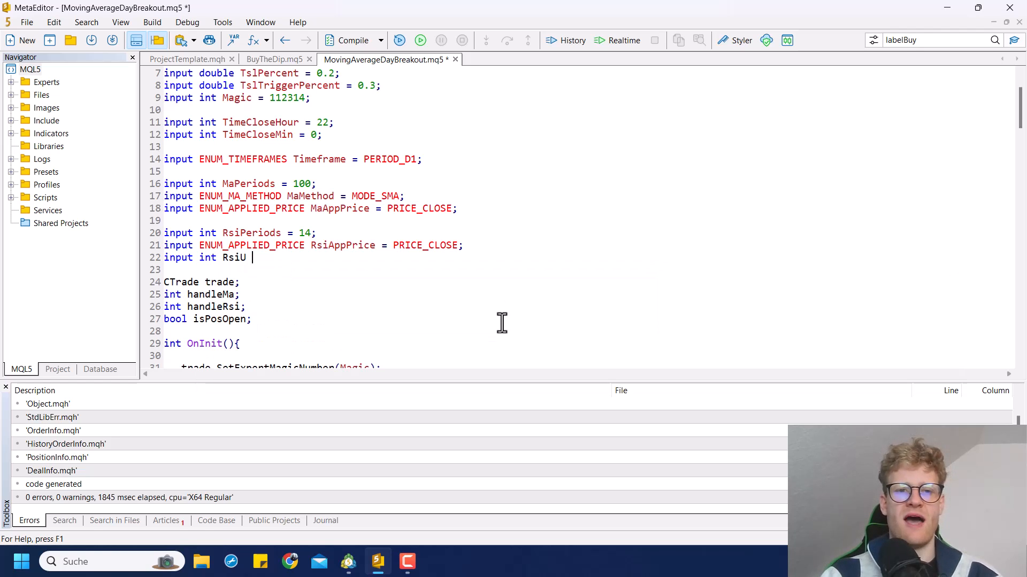
{"action": "type", "text": "pperLevel = 70;"}
{"action": "type", "text": "input int RsiLowerLevel ="}
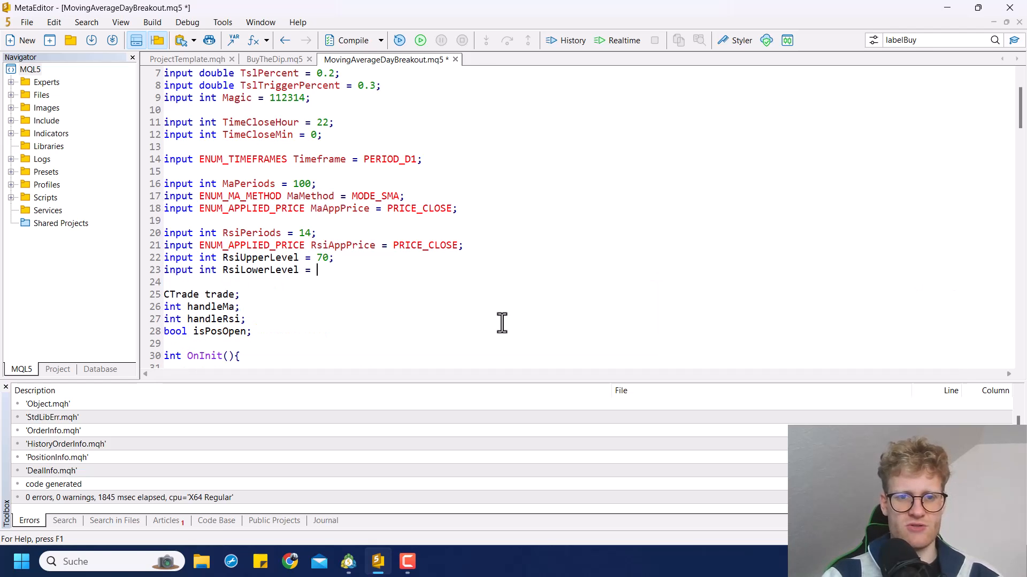
- Wrap the buy block in if(rsi[0] < RsiLowerLevel){...}
{"action": "scroll", "scroll_direction": "down", "scroll_amount": 3}
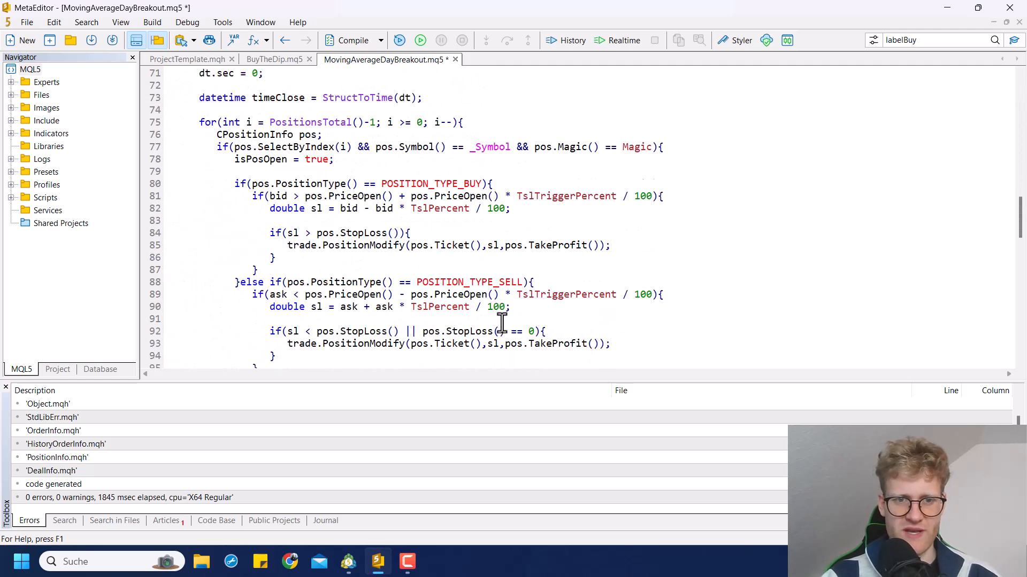
{"action": "scroll", "scroll_direction": "down", "scroll_amount": 3}
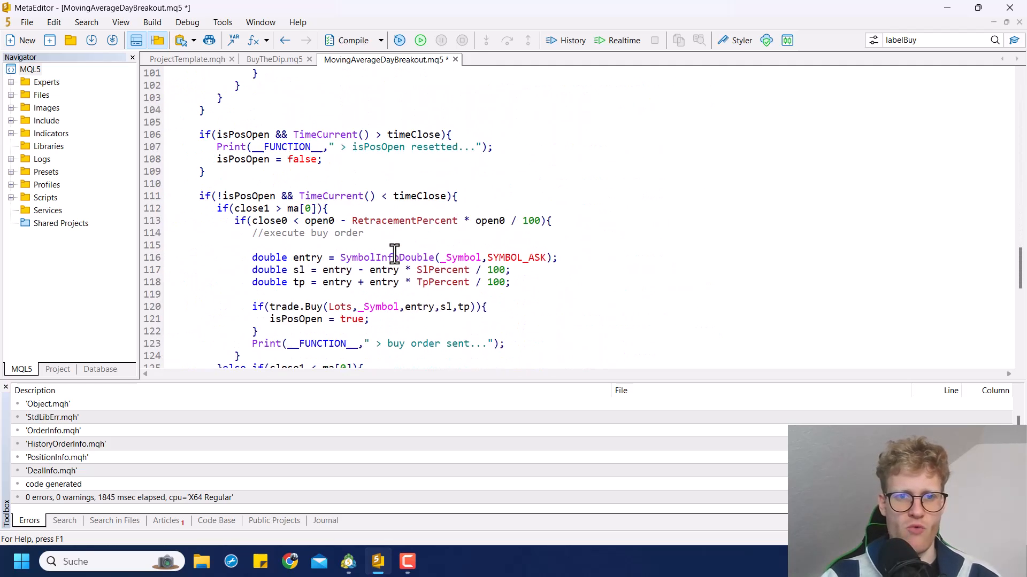
{"action": "scroll", "scroll_direction": "down", "scroll_amount": 3}
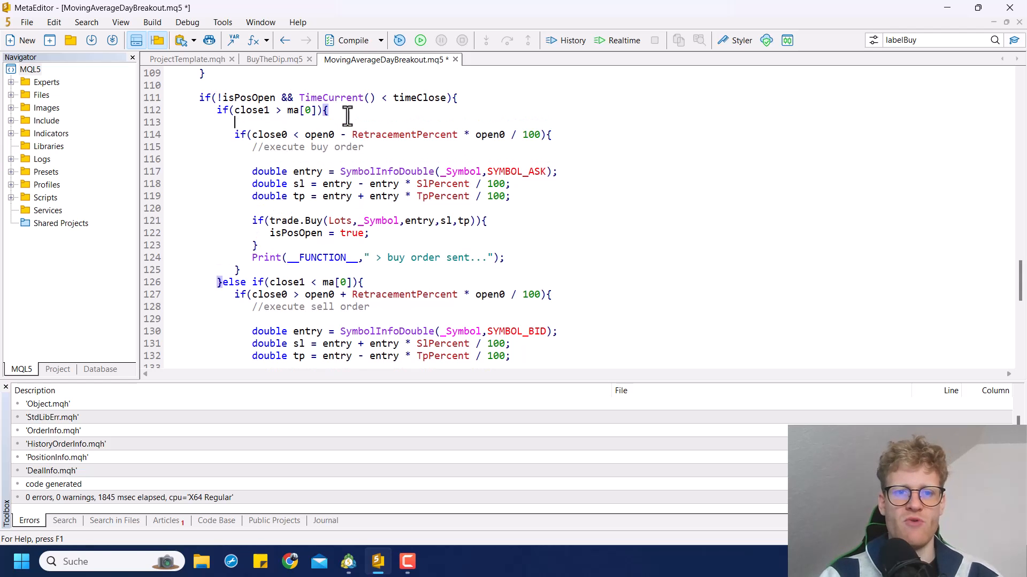
{"action": "type", "text": "if(rsi"}
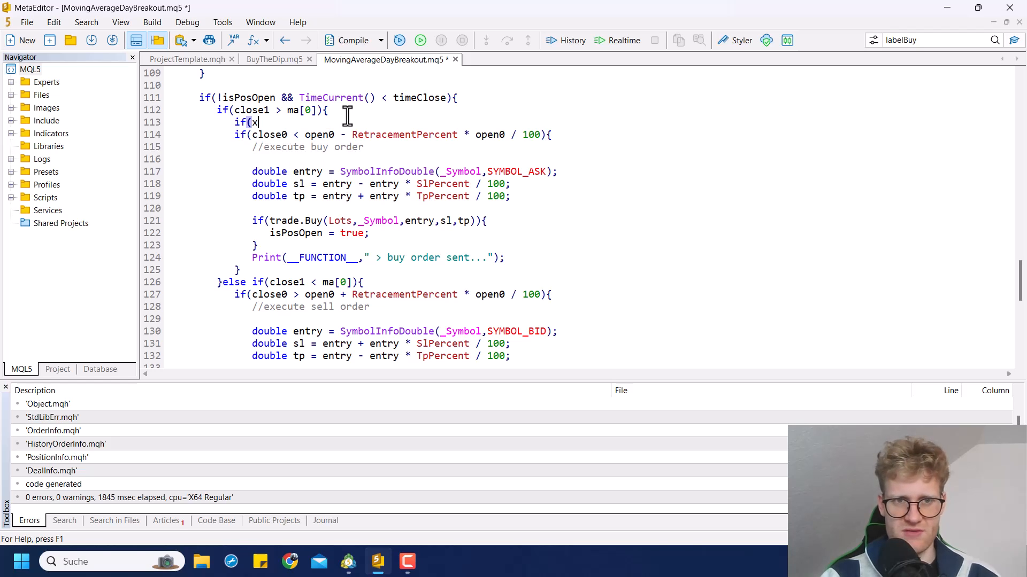
{"action": "type", "text": "c1"}
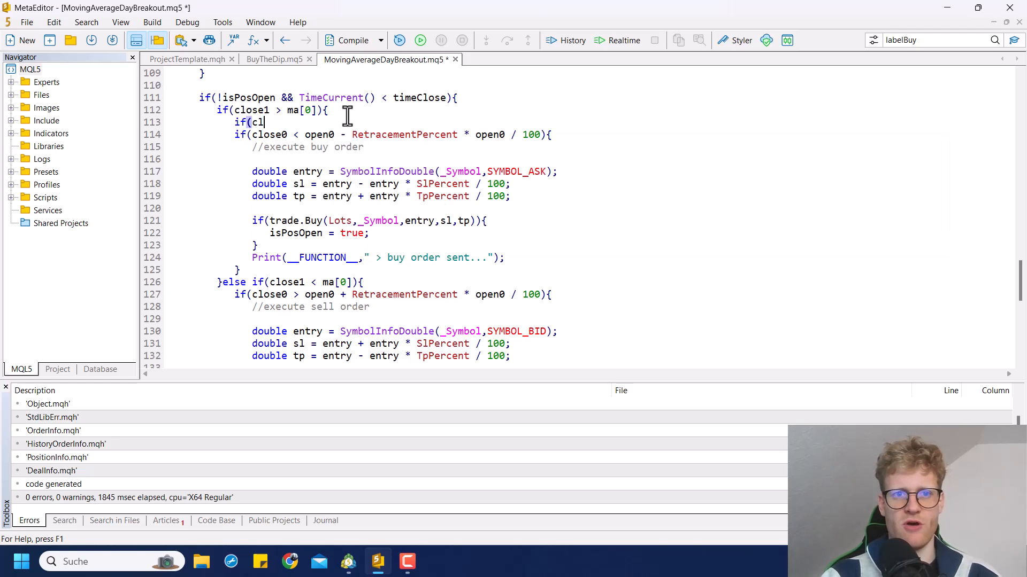
{"action": "type", "text": "rsi[0"}
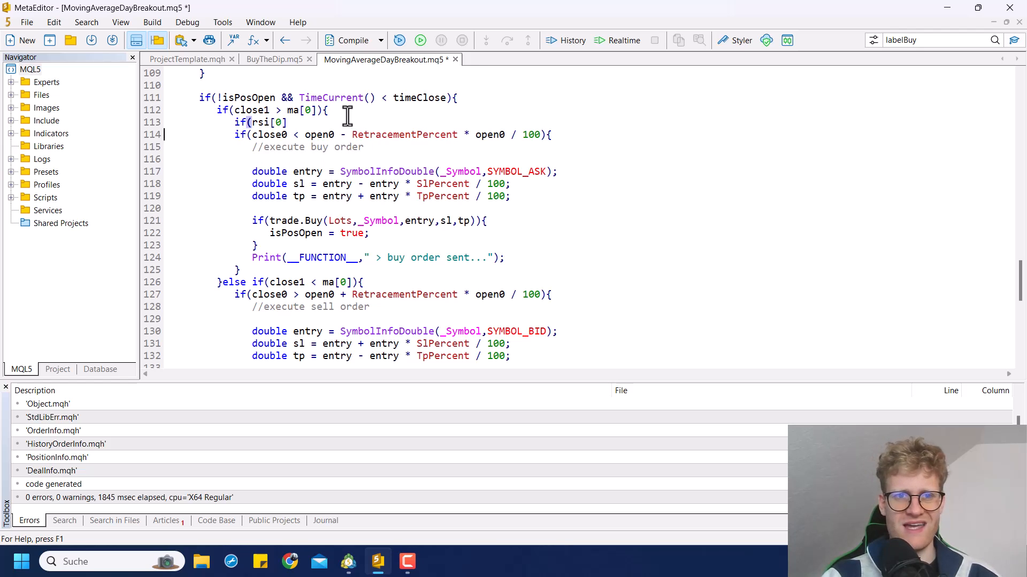
{"action": "type", "text": ">"}
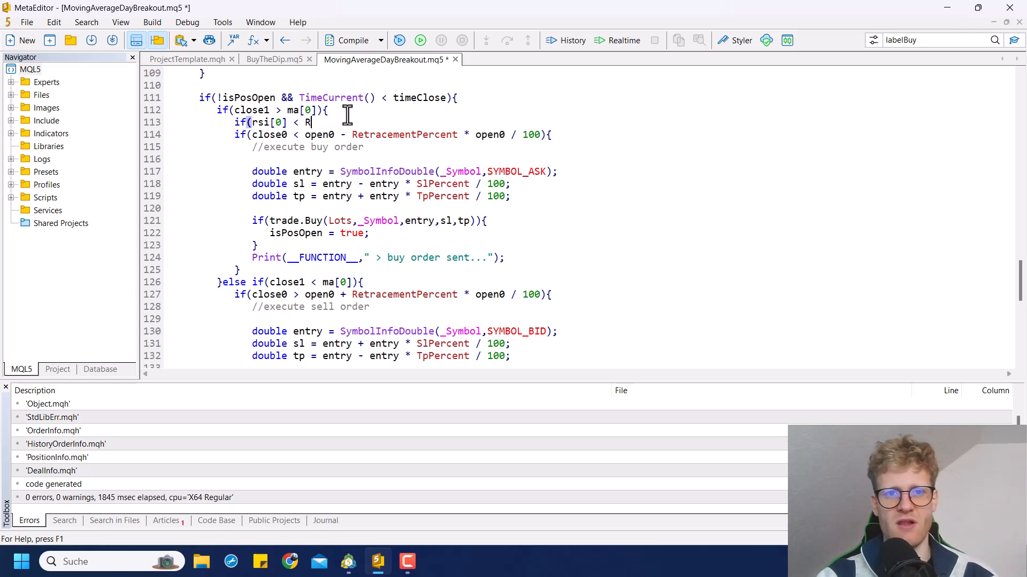
{"action": "type", "text": "siLowerLevel){"}
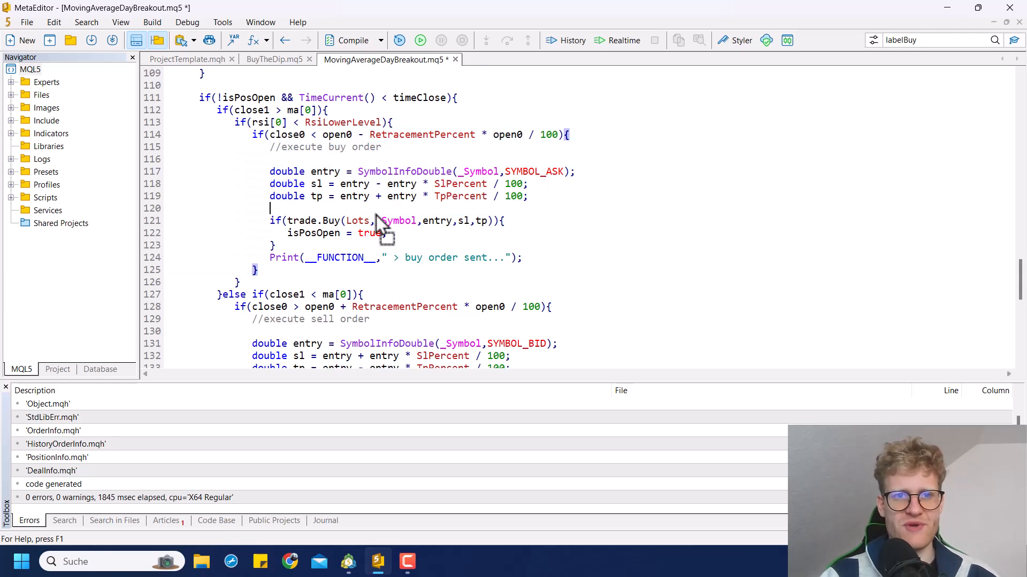
- Wrap the sell block in if(rsi[0] > RsiUpperLevel){...}
{"action": "scroll", "scroll_direction": "down", "scroll_amount": 3}
{"action": "type", "text": "if("}
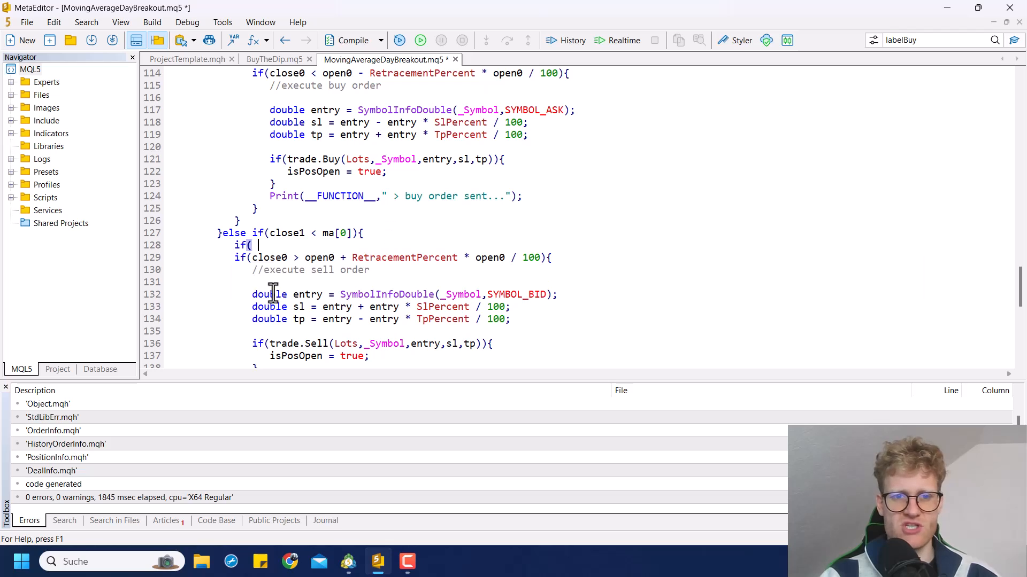
{"action": "type", "text": "rsi[0] >"}
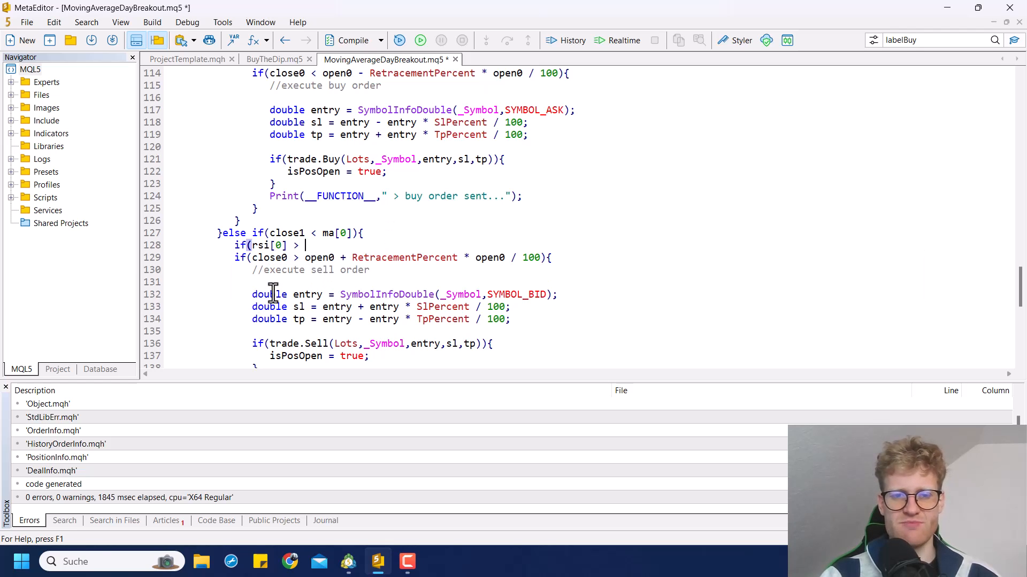
{"action": "type", "text": "RsiUpperLevel"}
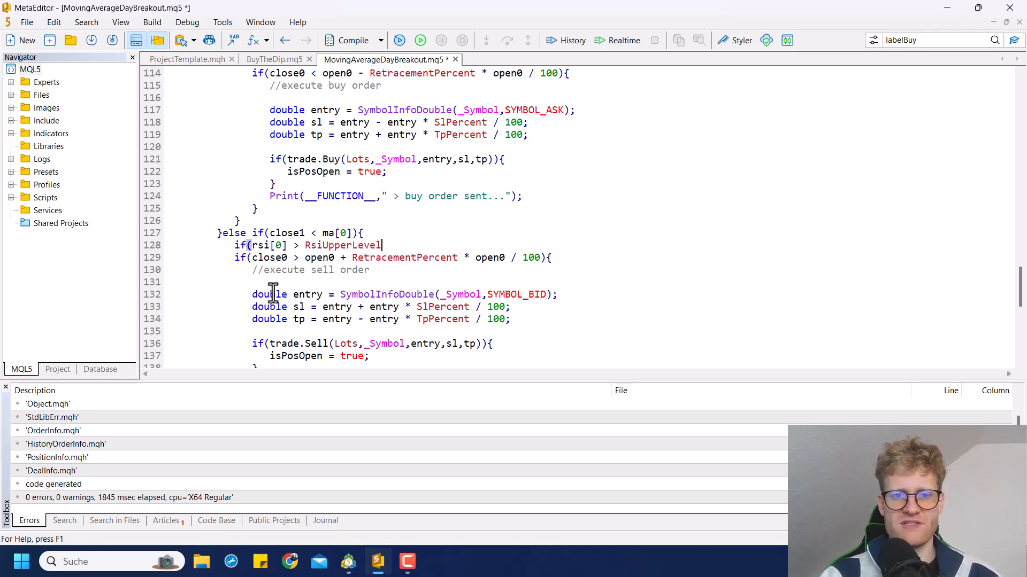
{"action": "scroll", "scroll_direction": "down", "scroll_amount": 3}
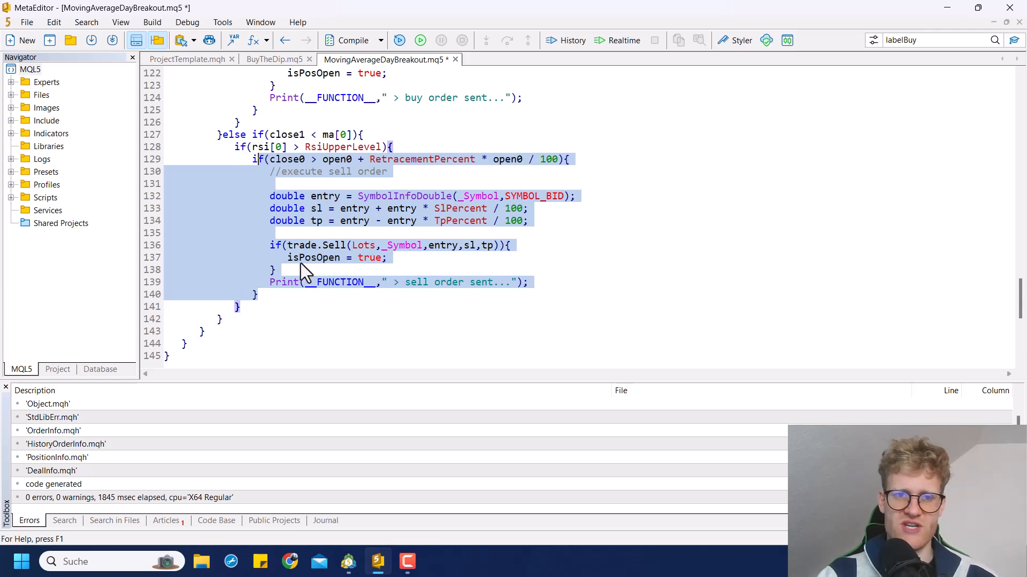
- Compile, switch to MetaTrader 5, check the Rsi test inputs and start the XAUUSD visual backtest
{"action": "left_click", "coordinate": [349, 39]}
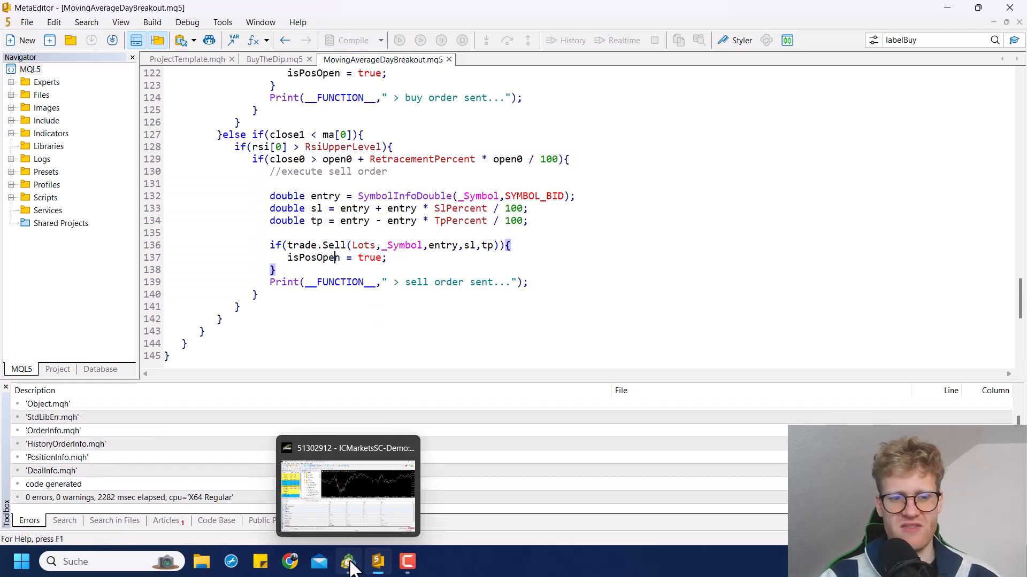
{"action": "left_click", "coordinate": [349, 488]}
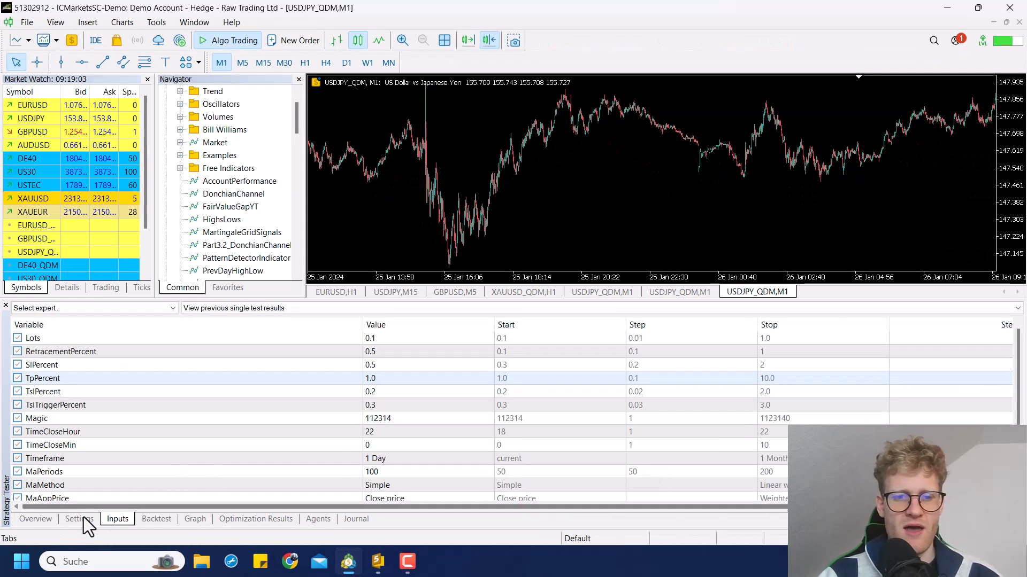
{"action": "scroll", "scroll_direction": "down", "scroll_amount": 3}
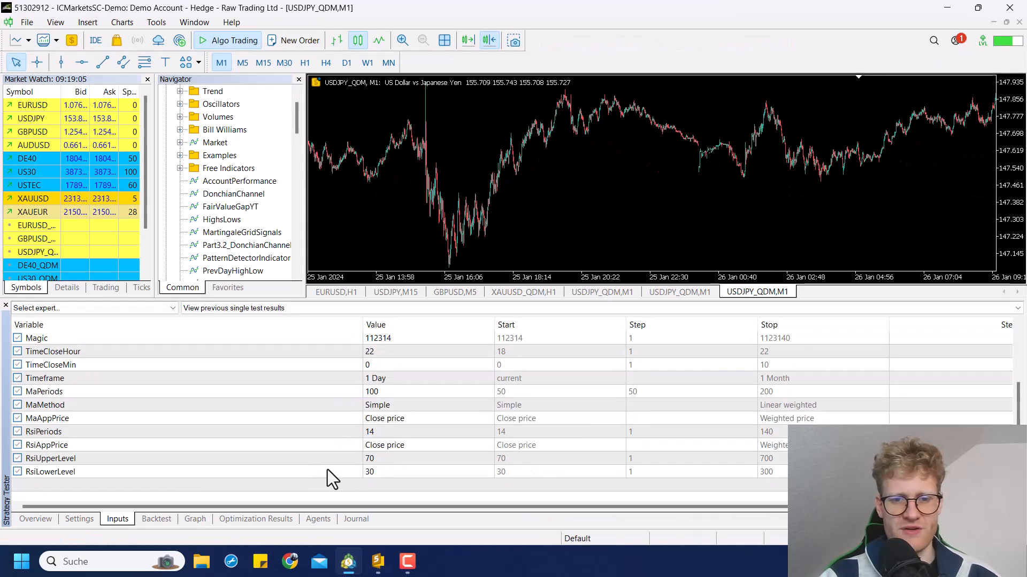
{"action": "left_click", "coordinate": [384, 418]}
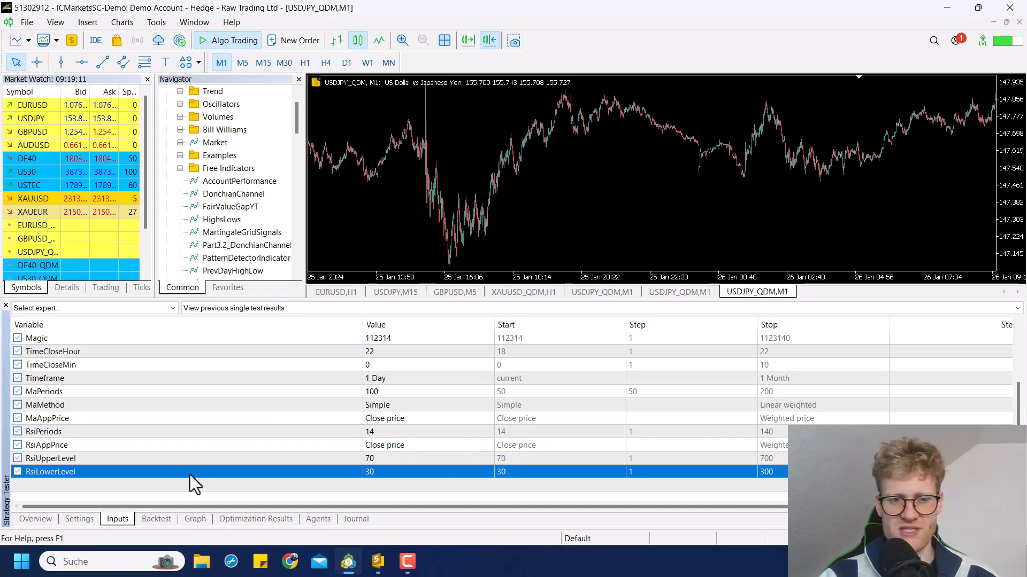
{"action": "left_click", "coordinate": [78, 519]}
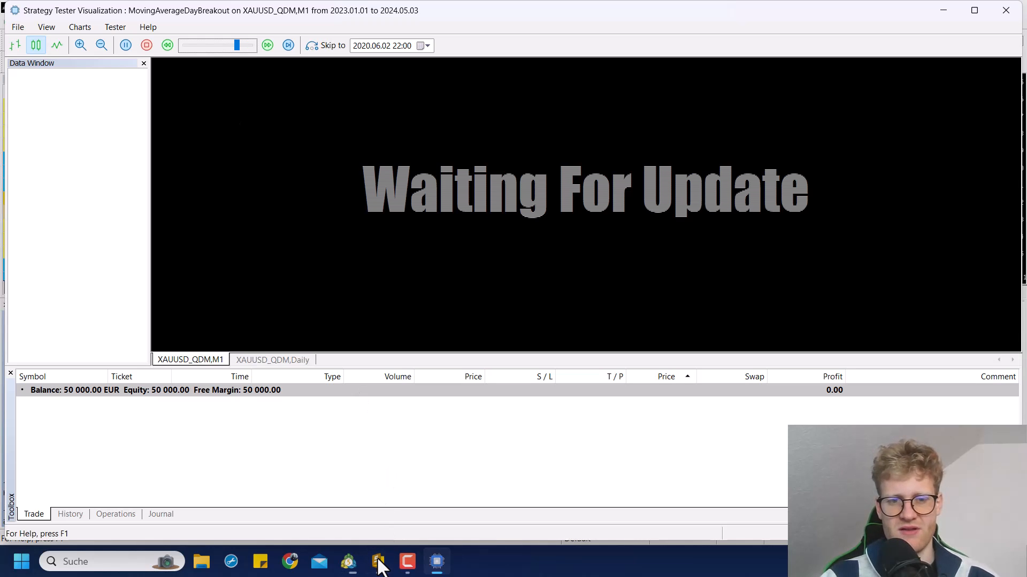
- Return to MetaEditor and scroll up through the OnTick time-close and position loop code
{"action": "left_click", "coordinate": [377, 561]}
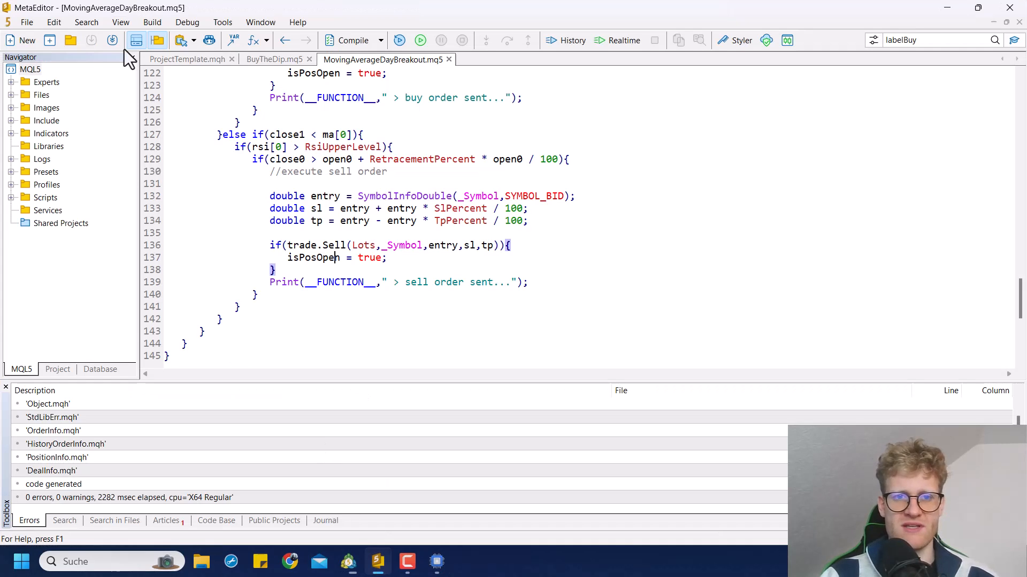
{"action": "scroll", "scroll_direction": "up", "scroll_amount": 3}
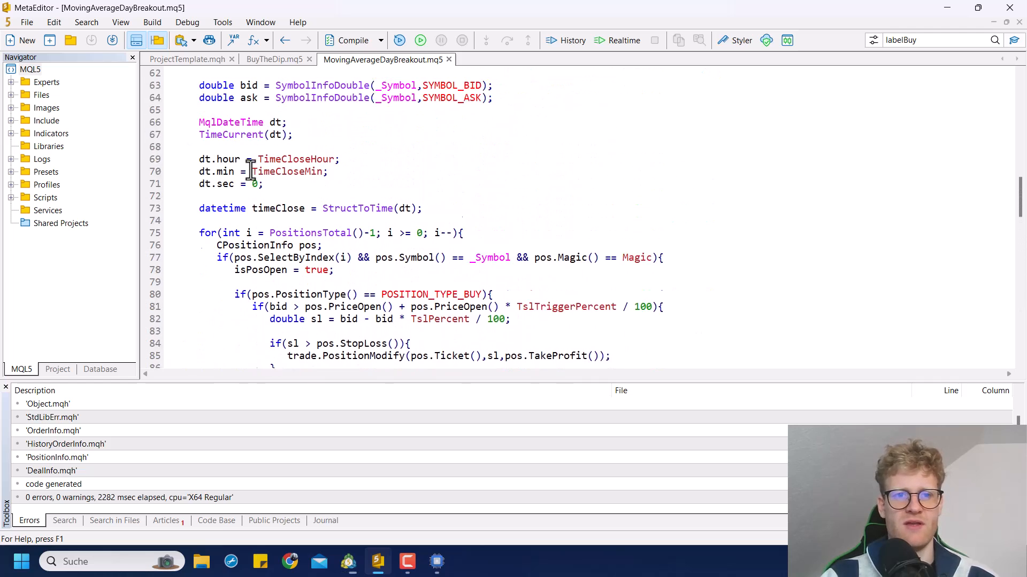
{"action": "scroll", "scroll_direction": "up", "scroll_amount": 3}
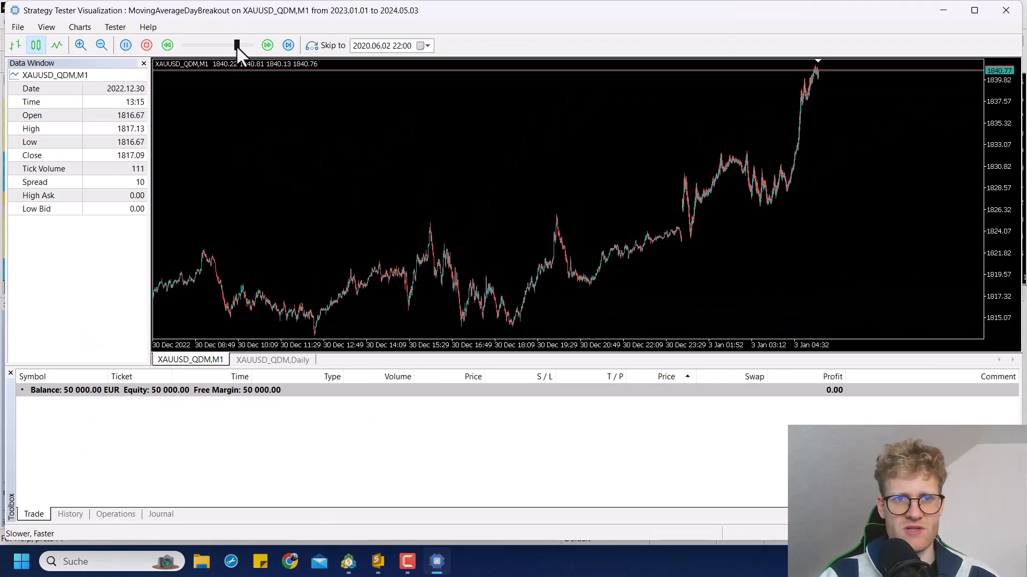
- Adjust playback speed and zoom out to view the daily MA(100) and RSI(14) chart
{"action": "left_click", "coordinate": [101, 45]}
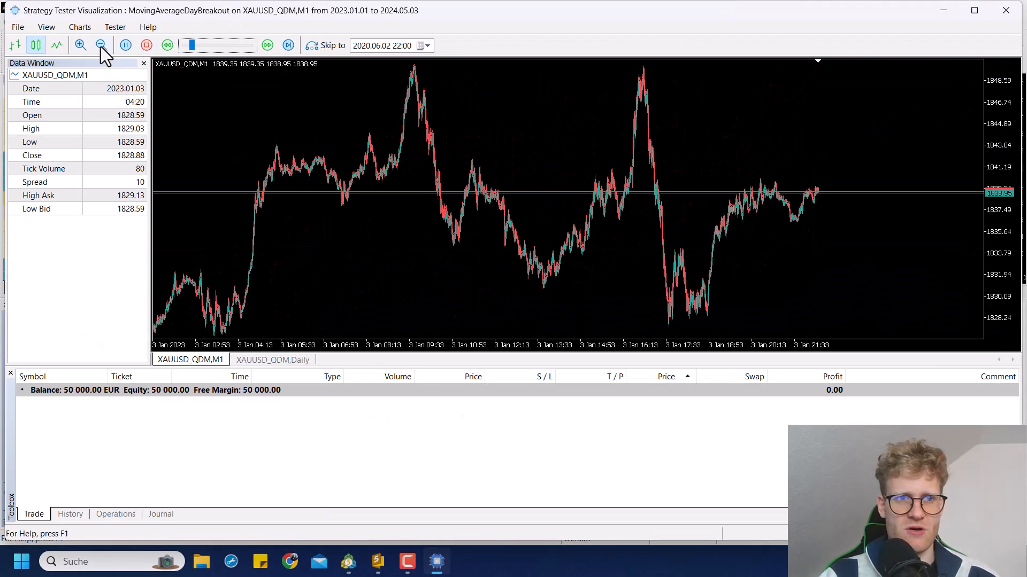
{"action": "left_click", "coordinate": [270, 359]}
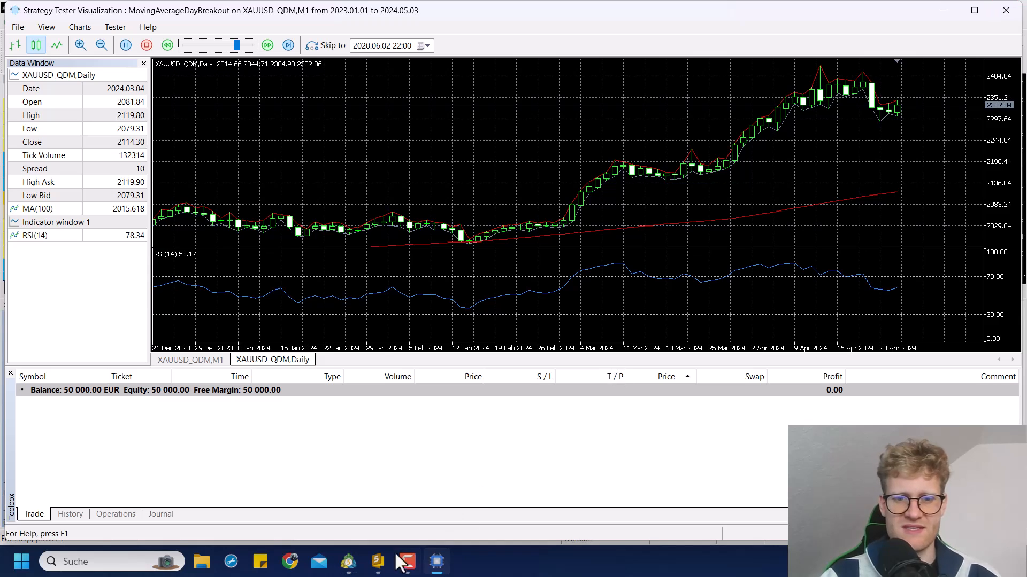
- Add input ENUM_TIMEFRAMES RsiTimeframe defaulting to PERIOD_H4
{"action": "left_click", "coordinate": [377, 562]}
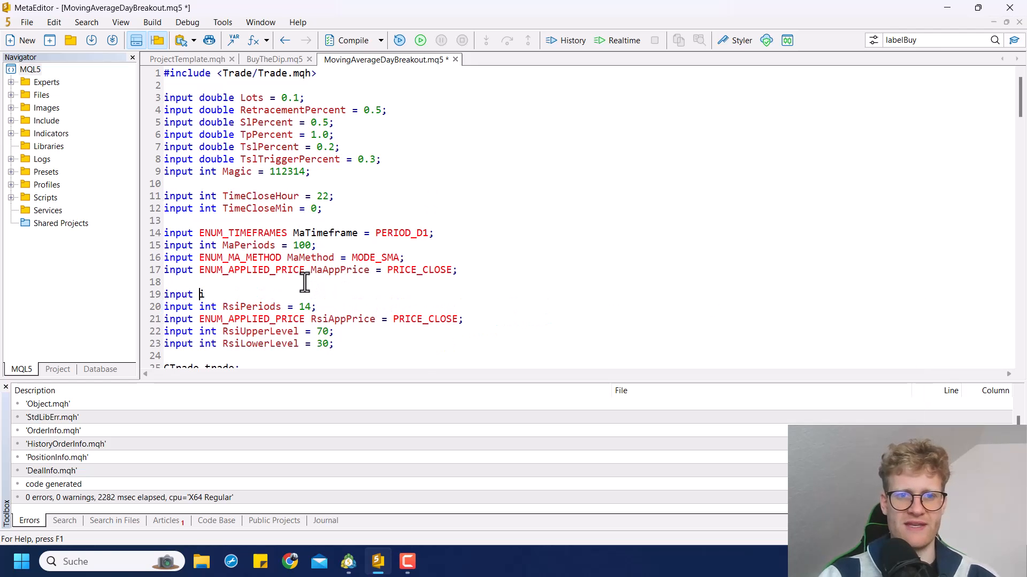
{"action": "type", "text": "ENUM_TIMEFRAMES"}
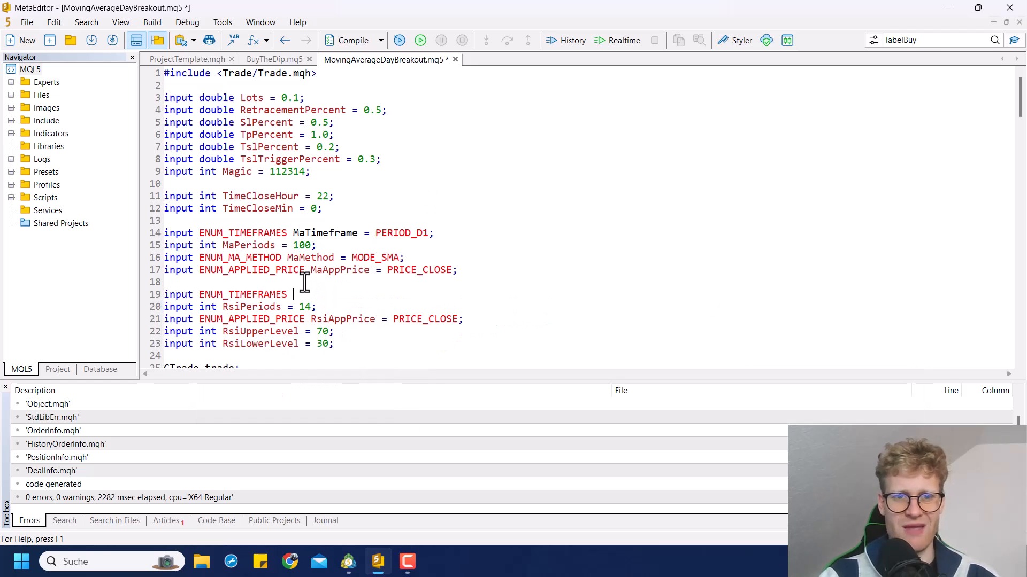
{"action": "type", "text": "RsiTimefram"}
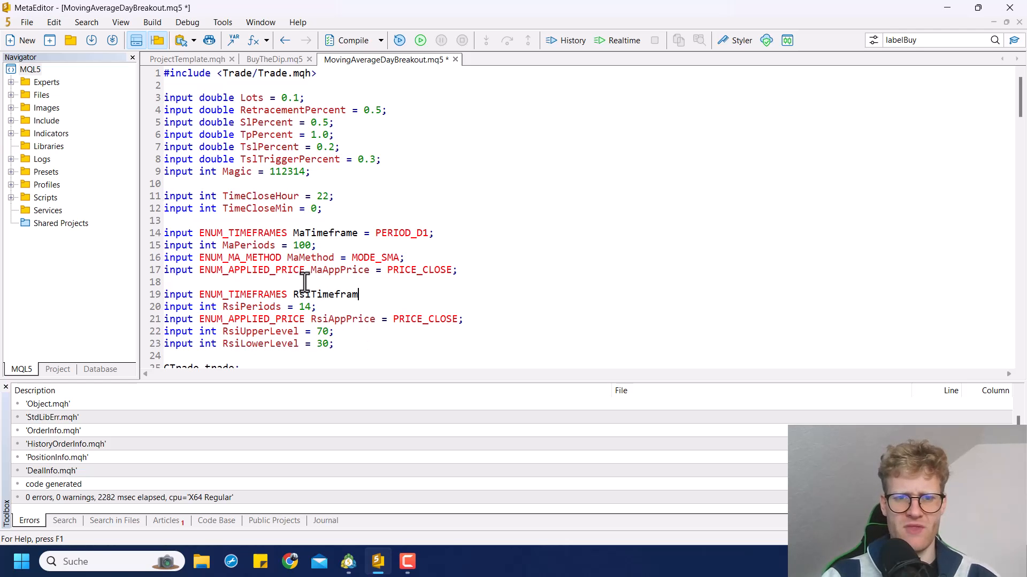
{"action": "type", "text": "= PERIOD_"}
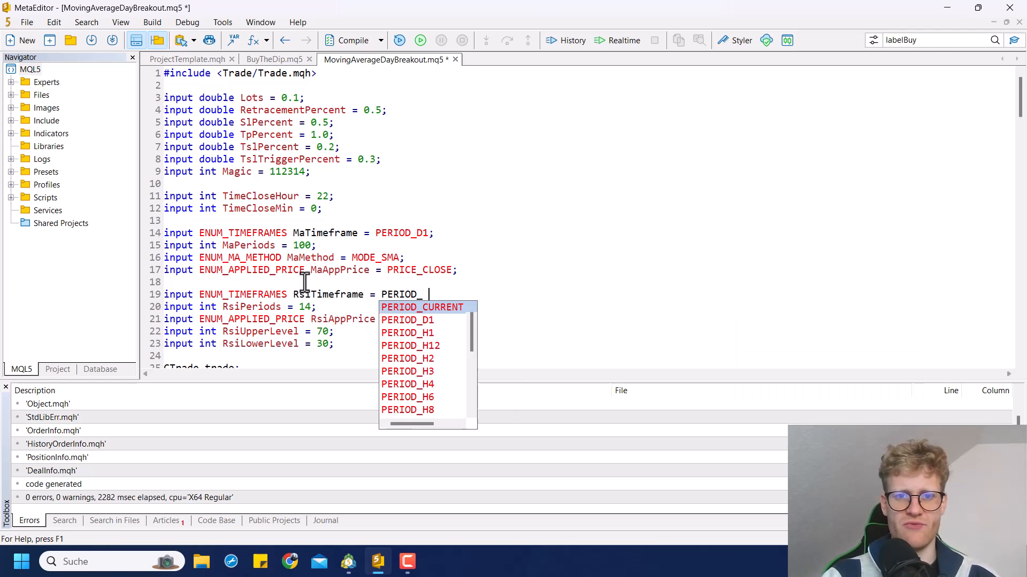
{"action": "left_click", "coordinate": [407, 384]}
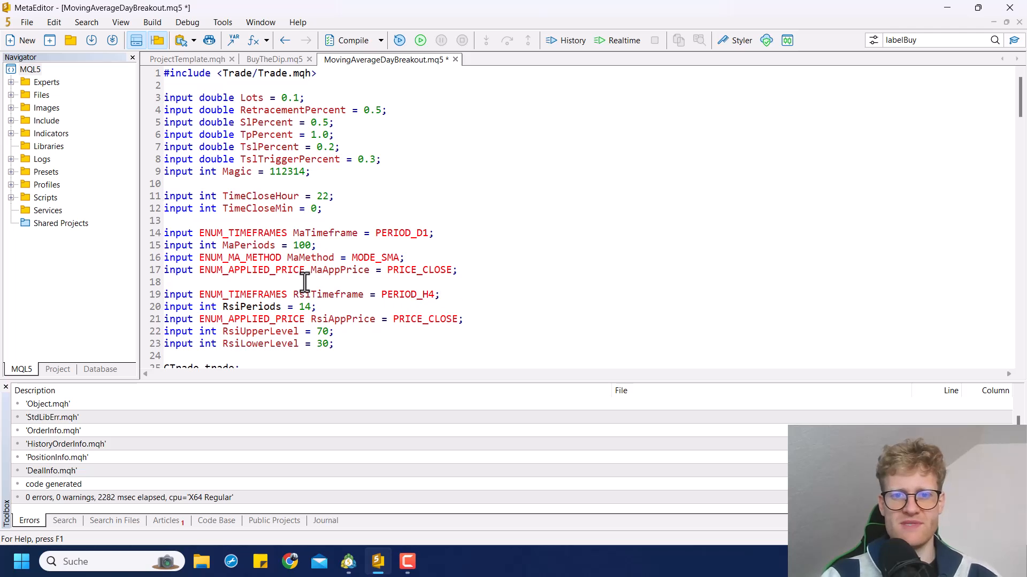
- Recompile the expert after adding the RSI timeframe input
{"action": "scroll", "scroll_direction": "down", "scroll_amount": 3}
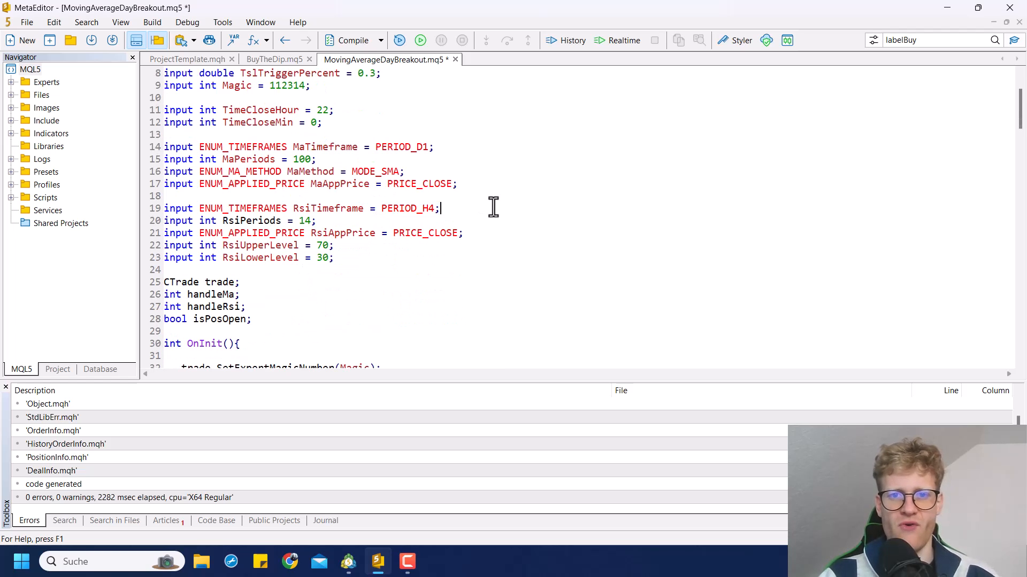
{"action": "scroll", "scroll_direction": "down", "scroll_amount": 3}
{"action": "type", "text": "handleRsi = iRSI(_Symbol,RsiTimeframe,RsiPeriods,RsiAppPrice);"}
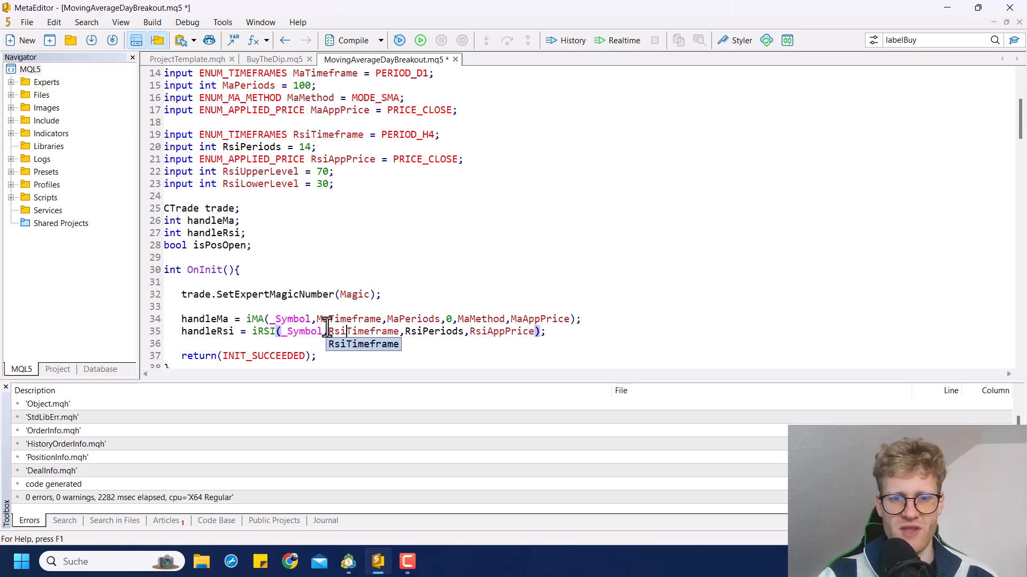
{"action": "scroll", "scroll_direction": "down", "scroll_amount": 3}
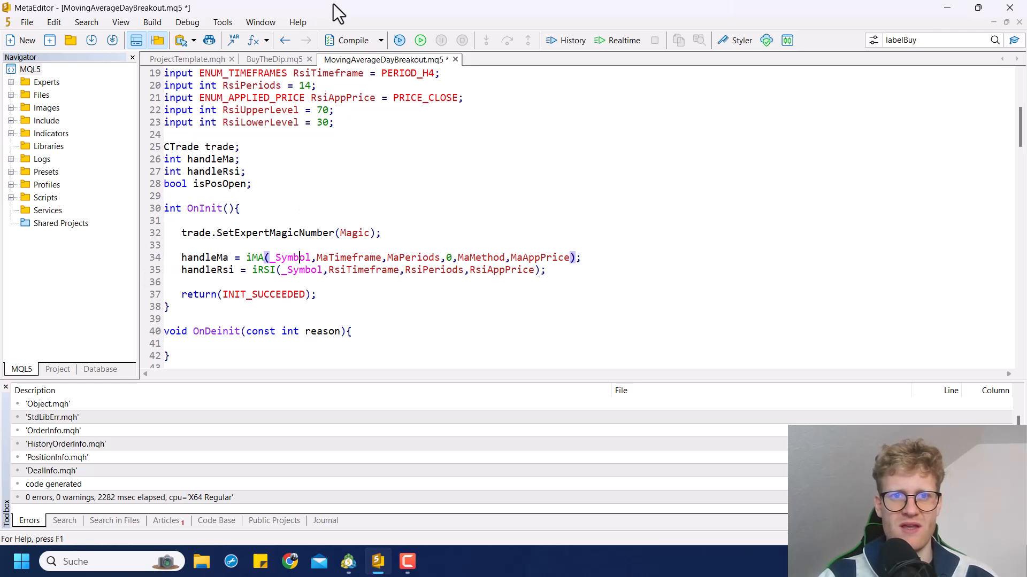
{"action": "left_click", "coordinate": [351, 39]}
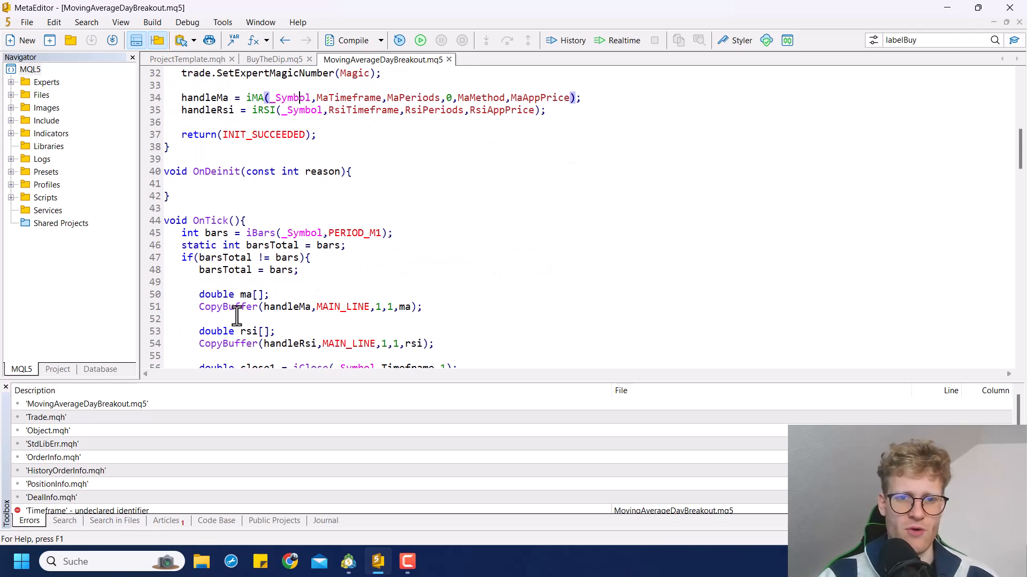
- Switch the candle price lookups to the MaTimeframe input and compile with 0 errors
{"action": "scroll", "scroll_direction": "down", "scroll_amount": 3}
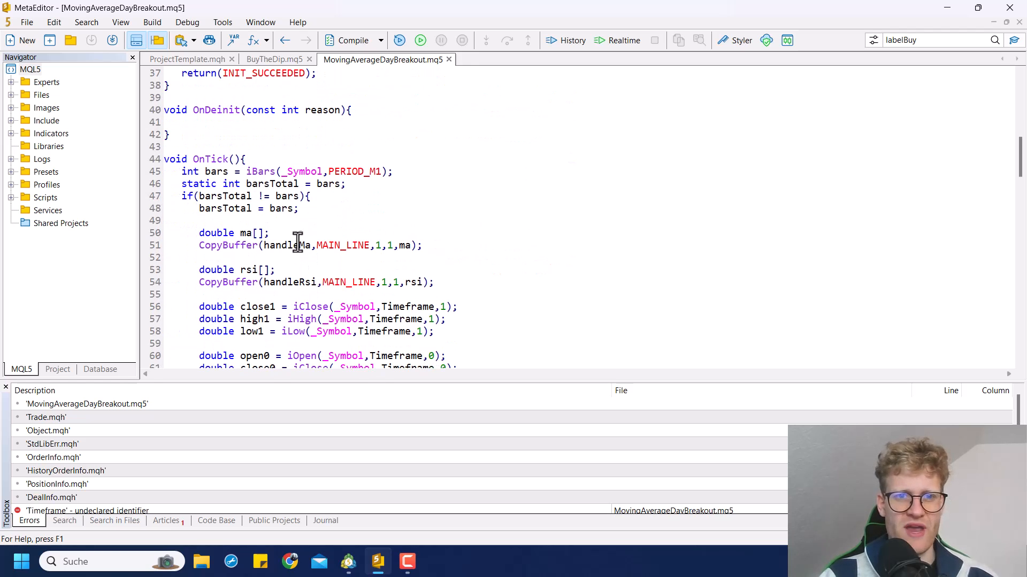
{"action": "scroll", "scroll_direction": "down", "scroll_amount": 3}
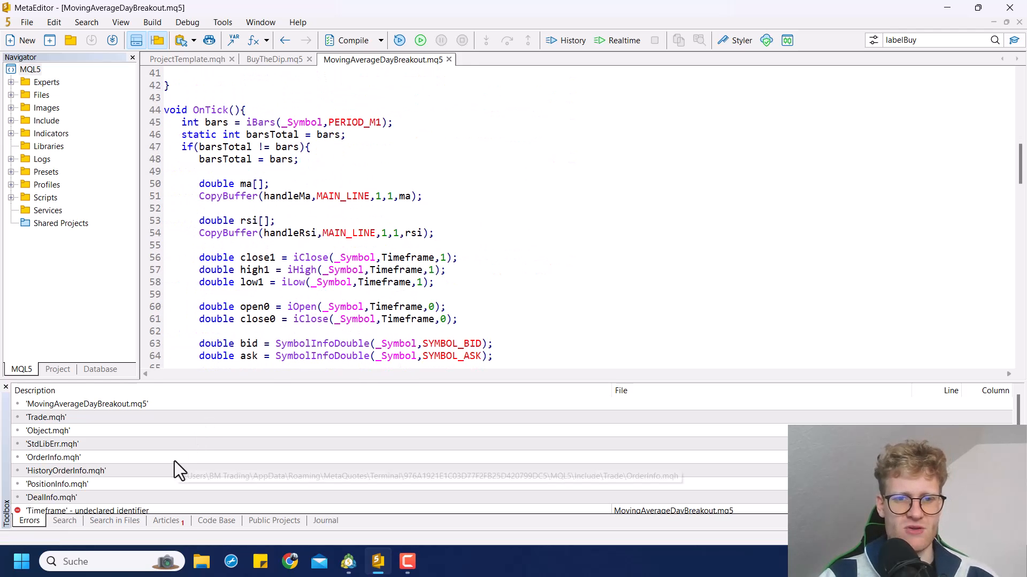
{"action": "scroll", "scroll_direction": "down", "scroll_amount": 3}
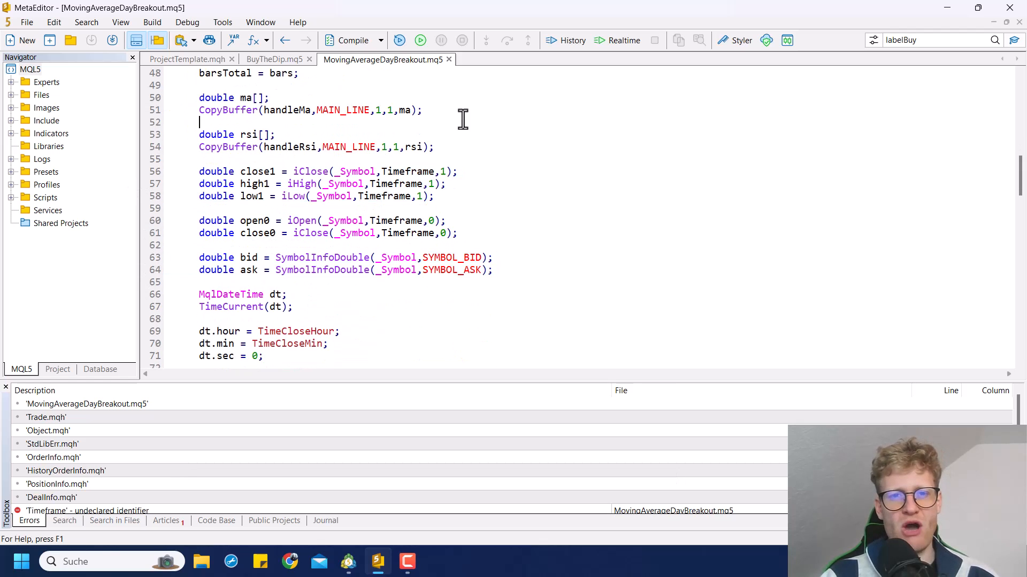
{"action": "left_click", "coordinate": [389, 171]}
{"action": "type", "text": "Ma"}
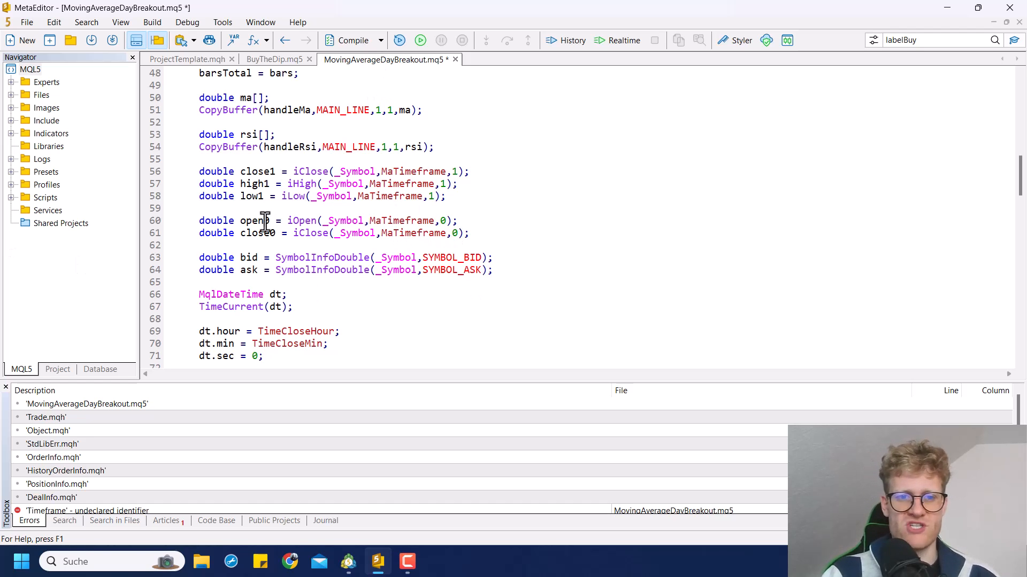
{"action": "left_click", "coordinate": [352, 39]}
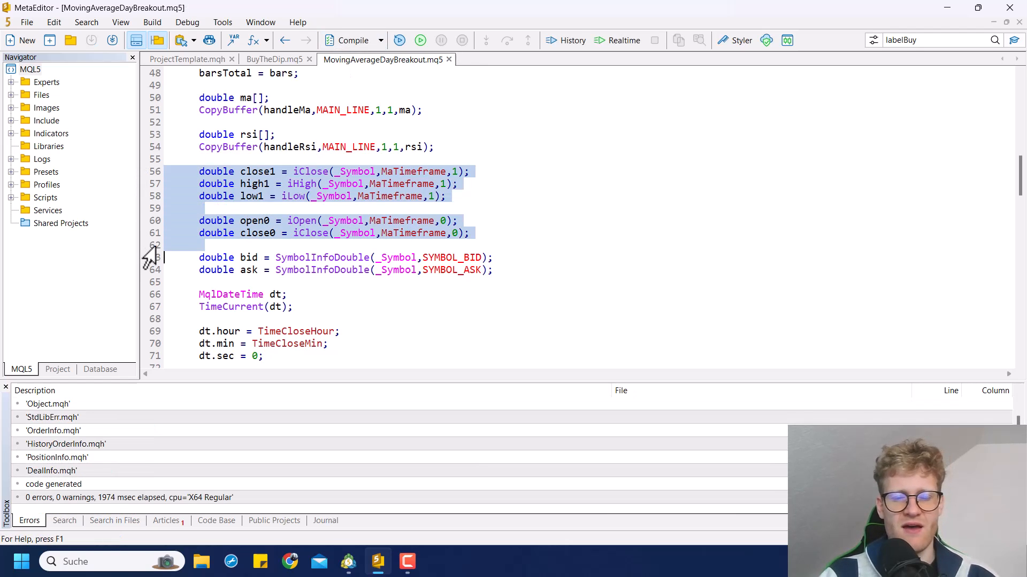
{"action": "scroll", "scroll_direction": "down", "scroll_amount": 3}
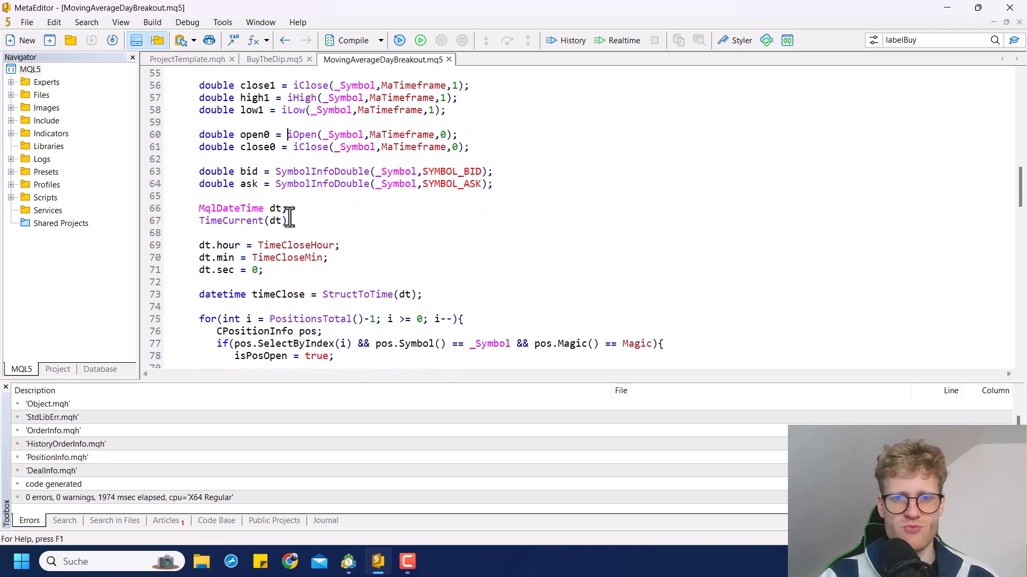
{"action": "scroll", "scroll_direction": "up", "scroll_amount": 3}
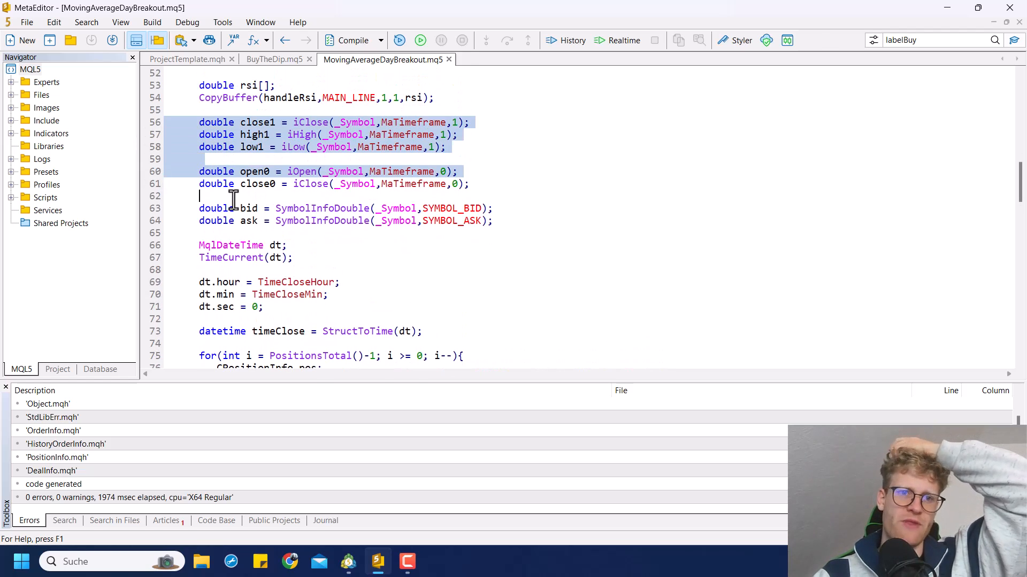
{"action": "left_click", "coordinate": [354, 39]}
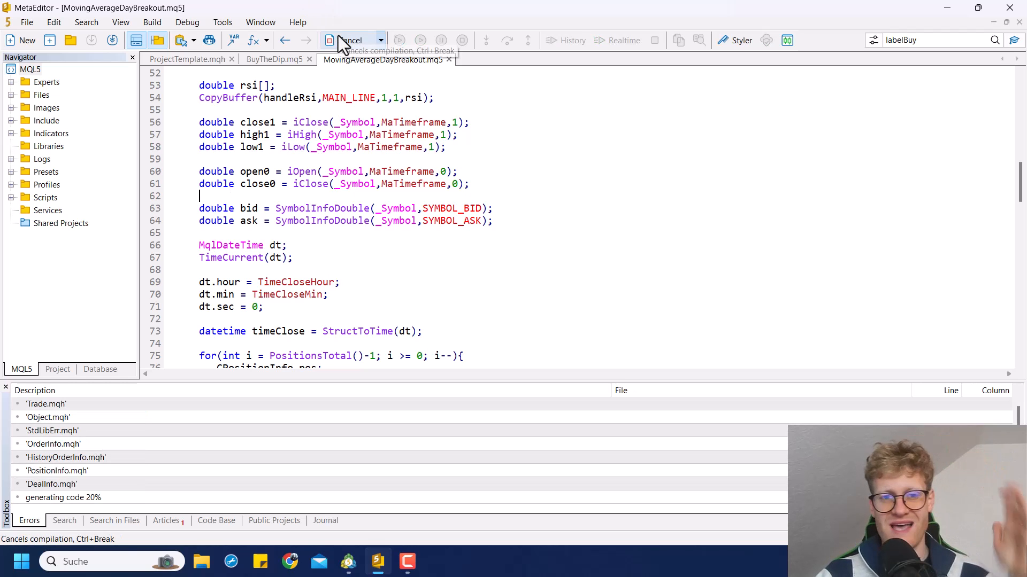
- In Strategy Tester review Rsi inputs (4 Hours, 14, 70, 30) and start the visual test
{"action": "left_click", "coordinate": [348, 561]}
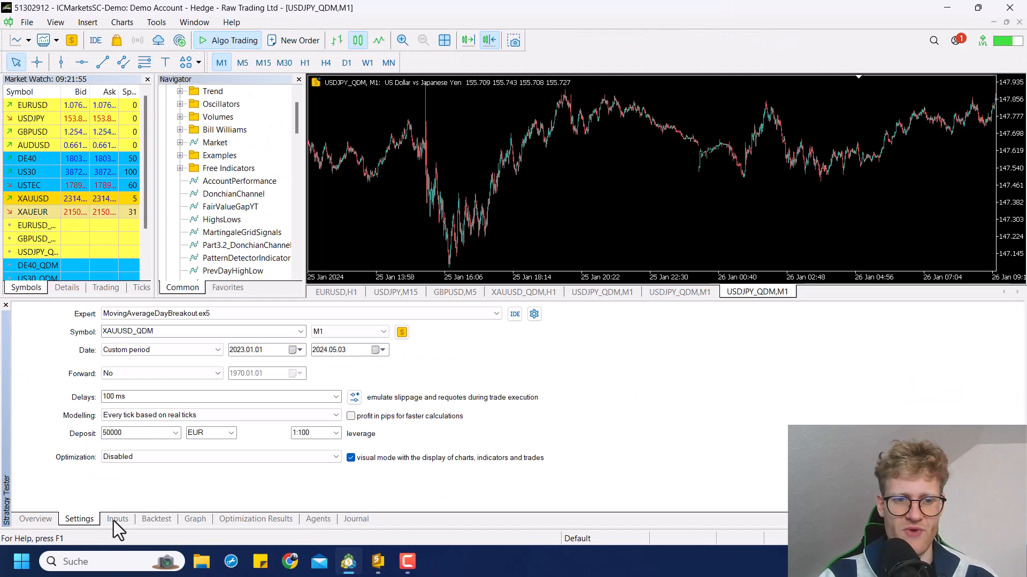
{"action": "left_click", "coordinate": [118, 519]}
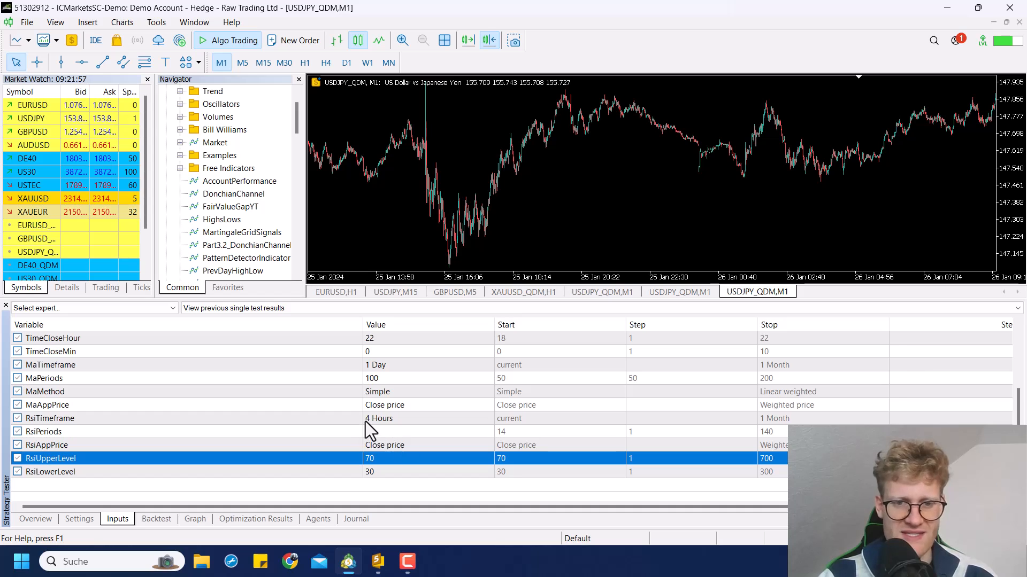
{"action": "left_click", "coordinate": [51, 418]}
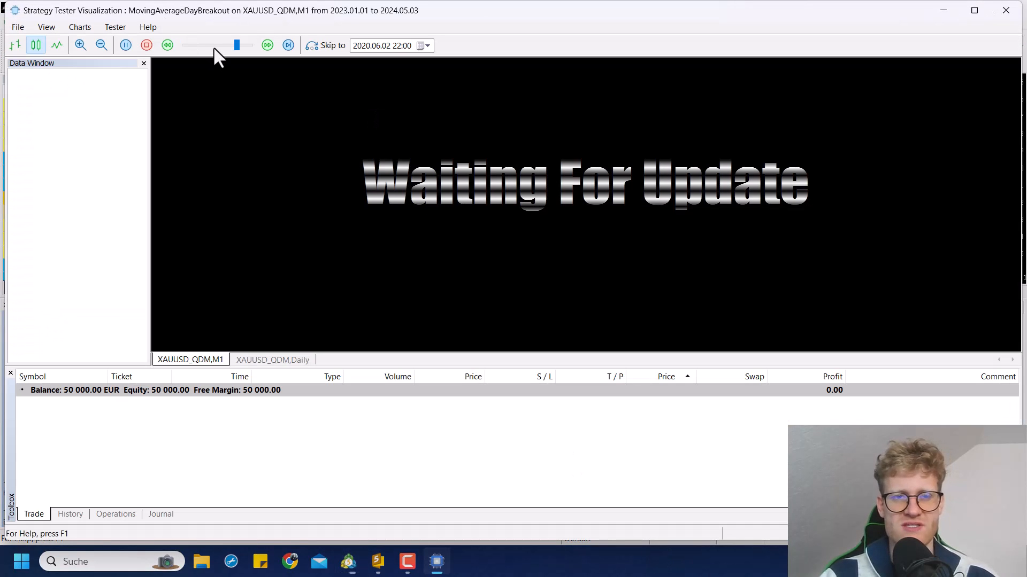
{"action": "mouse_move", "coordinate": [216, 51]}
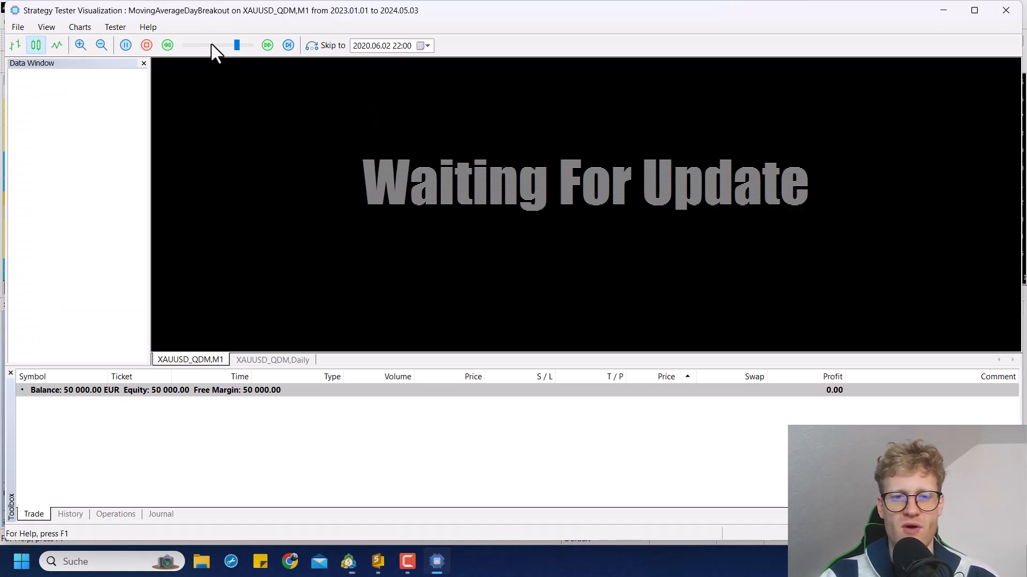
{"action": "mouse_move", "coordinate": [233, 447]}
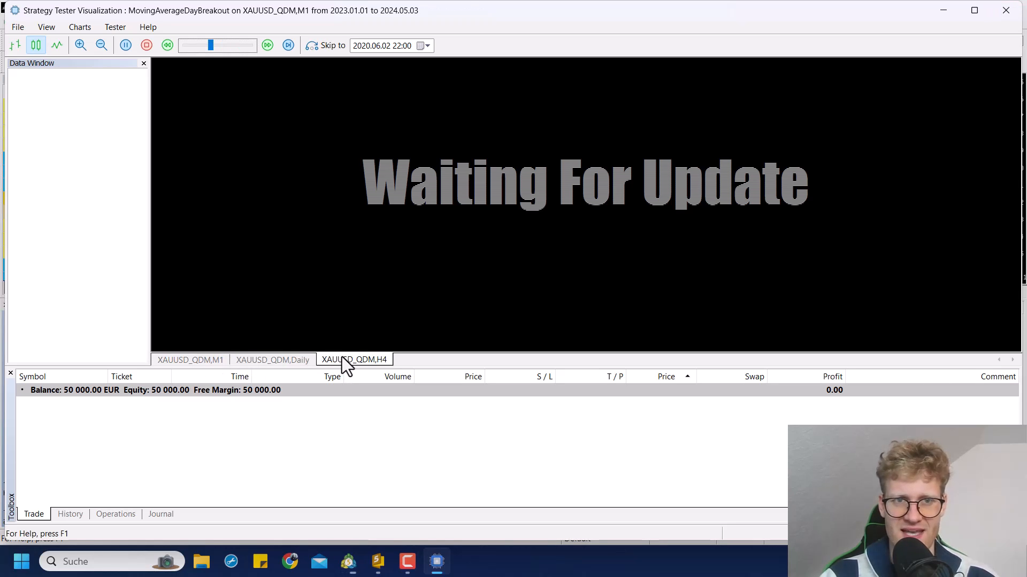
- Start the visual test and check RSI(14) on the H4 chart and MA(100) on the Daily chart
{"action": "left_click_drag", "start_coordinate": [209, 45], "coordinate": [194, 45]}
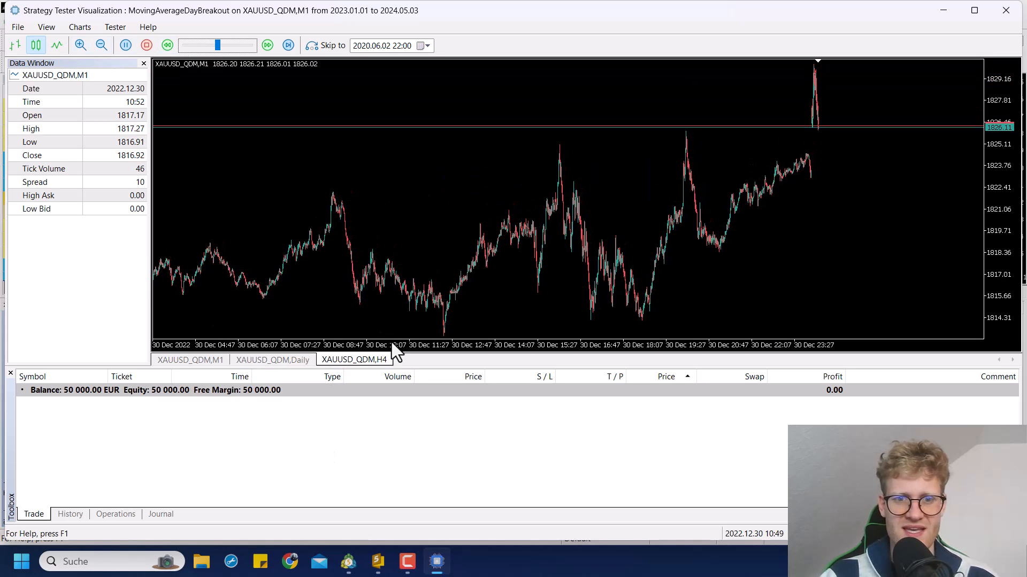
{"action": "left_click", "coordinate": [354, 359]}
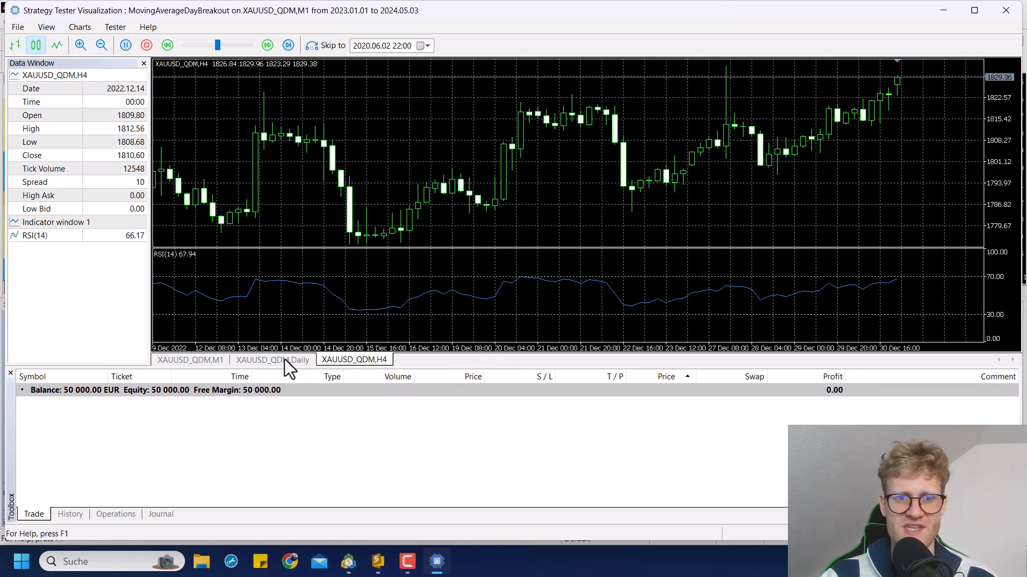
{"action": "left_click", "coordinate": [273, 360]}
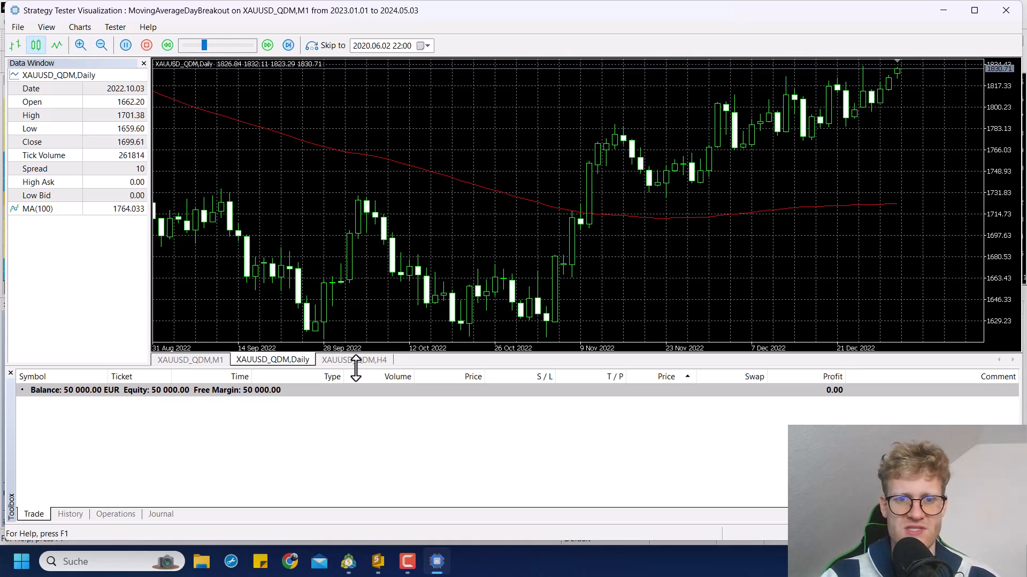
{"action": "left_click", "coordinate": [354, 360]}
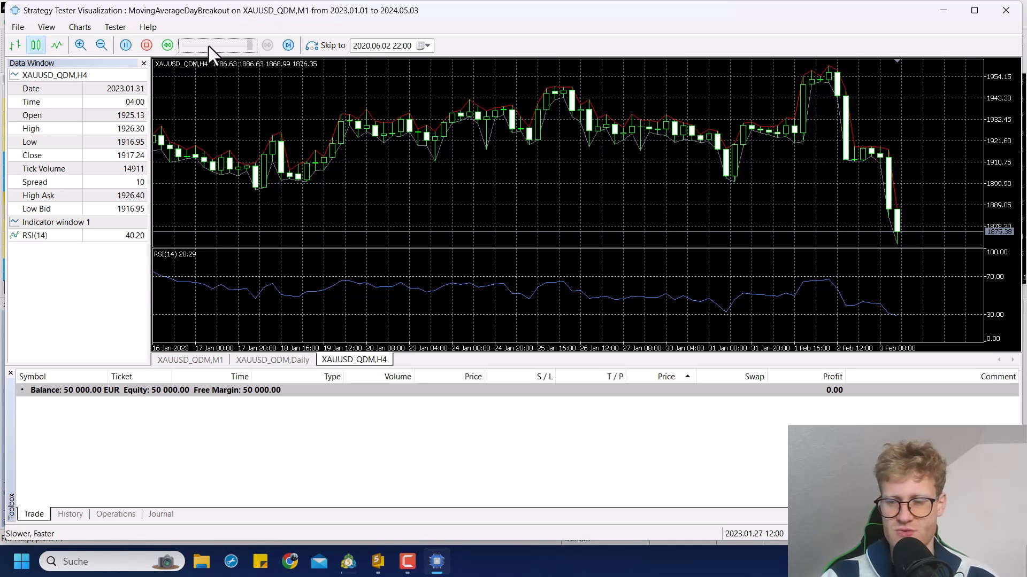
{"action": "mouse_move", "coordinate": [171, 269]}
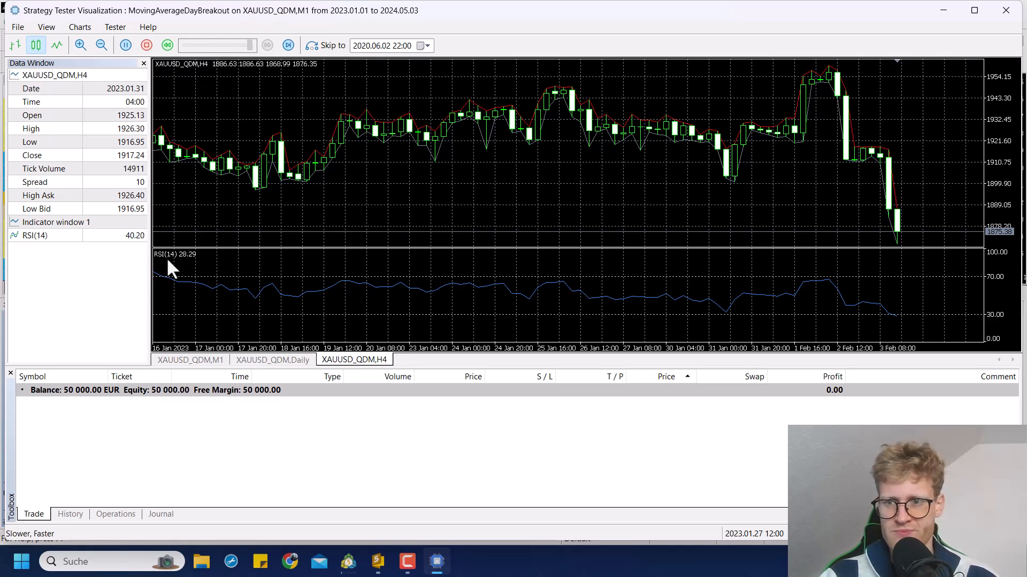
{"action": "mouse_move", "coordinate": [897, 339]}
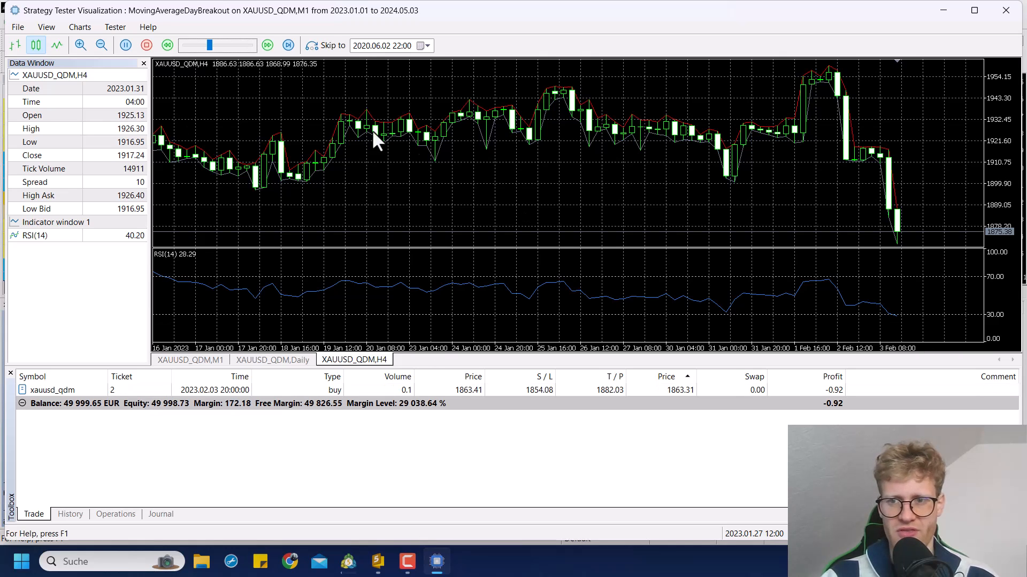
{"action": "mouse_move", "coordinate": [208, 45]}
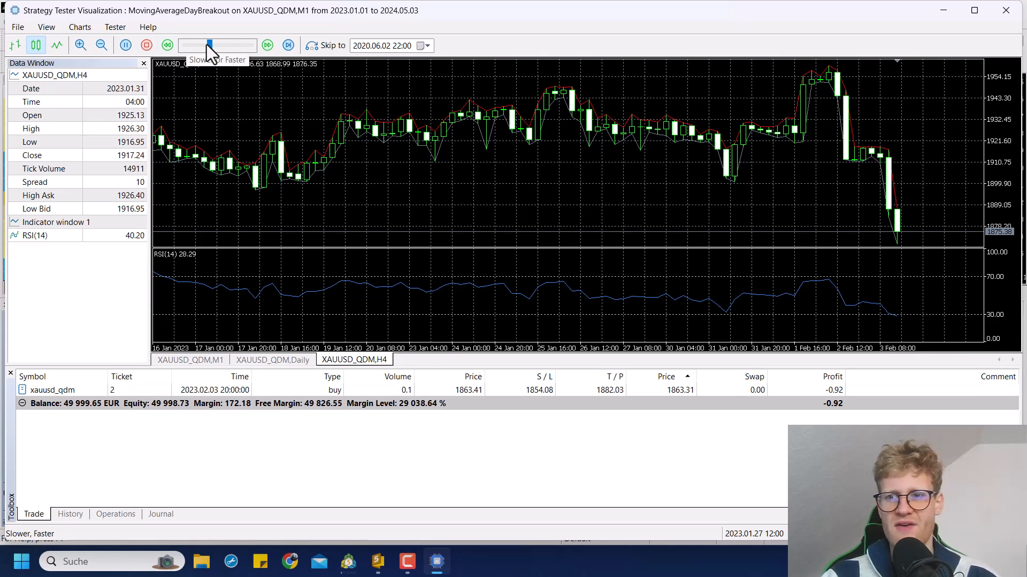
{"action": "mouse_move", "coordinate": [290, 409]}
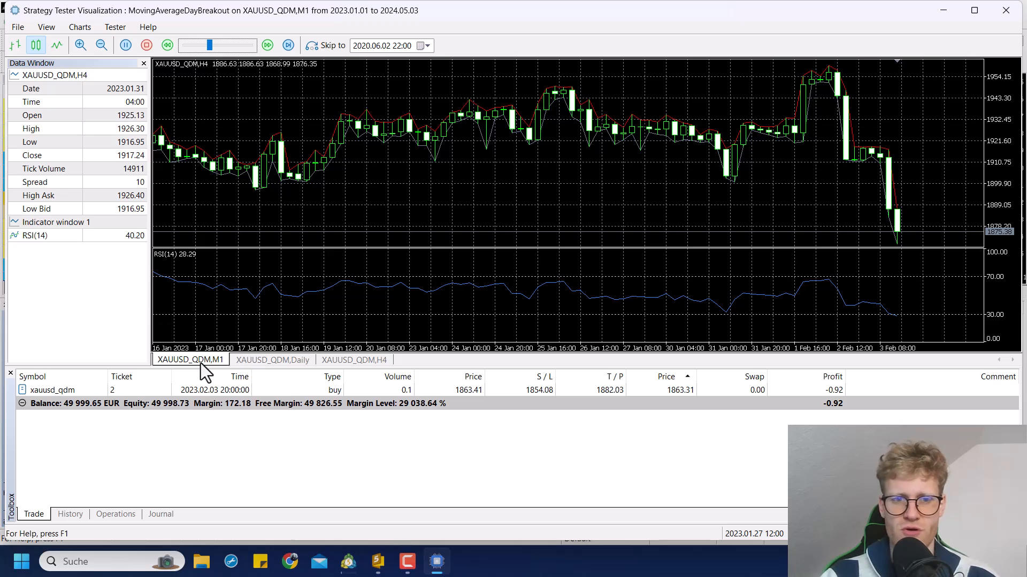
- Play until the first buy opens and inspect its entry, stop and target on M1, Daily and H4
{"action": "left_click_drag", "start_coordinate": [209, 53], "coordinate": [190, 53]}
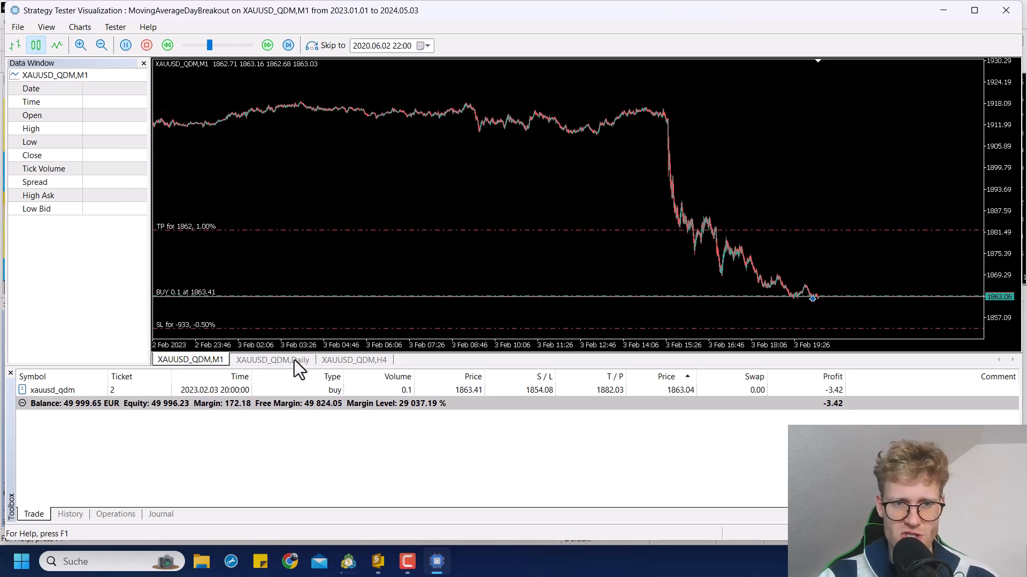
{"action": "left_click", "coordinate": [271, 359]}
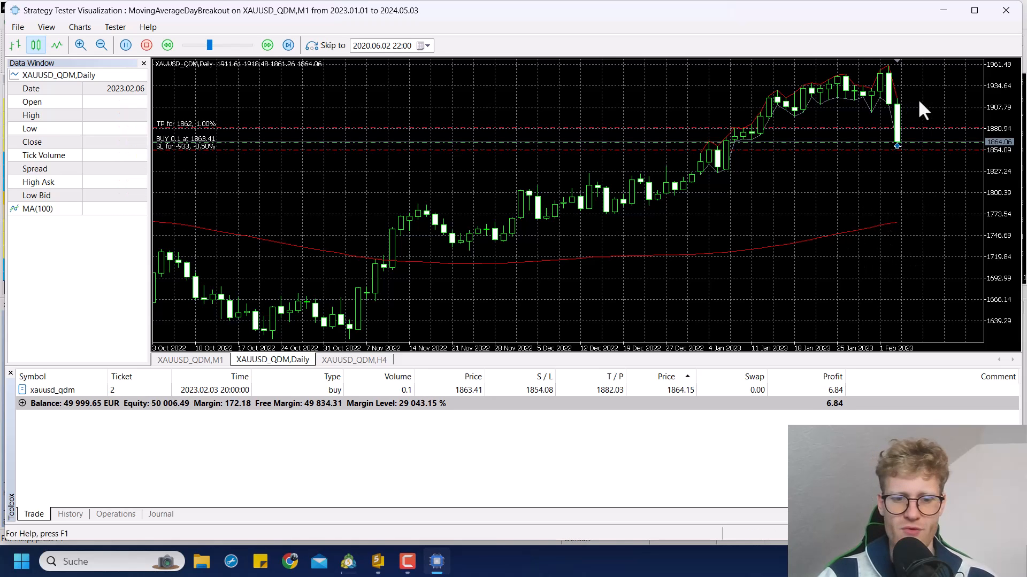
{"action": "mouse_move", "coordinate": [897, 142]}
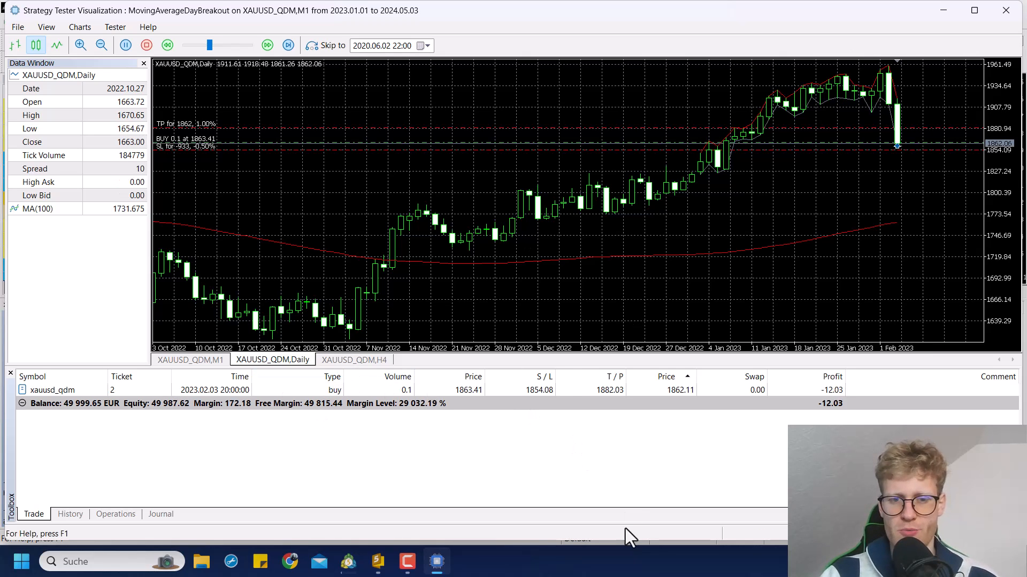
{"action": "left_click", "coordinate": [354, 359]}
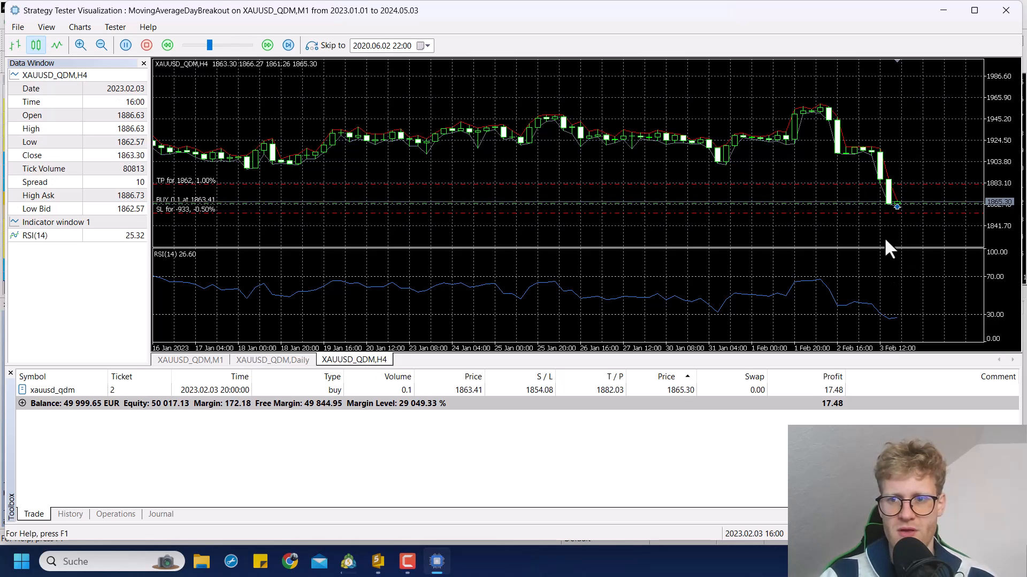
{"action": "mouse_move", "coordinate": [889, 246]}
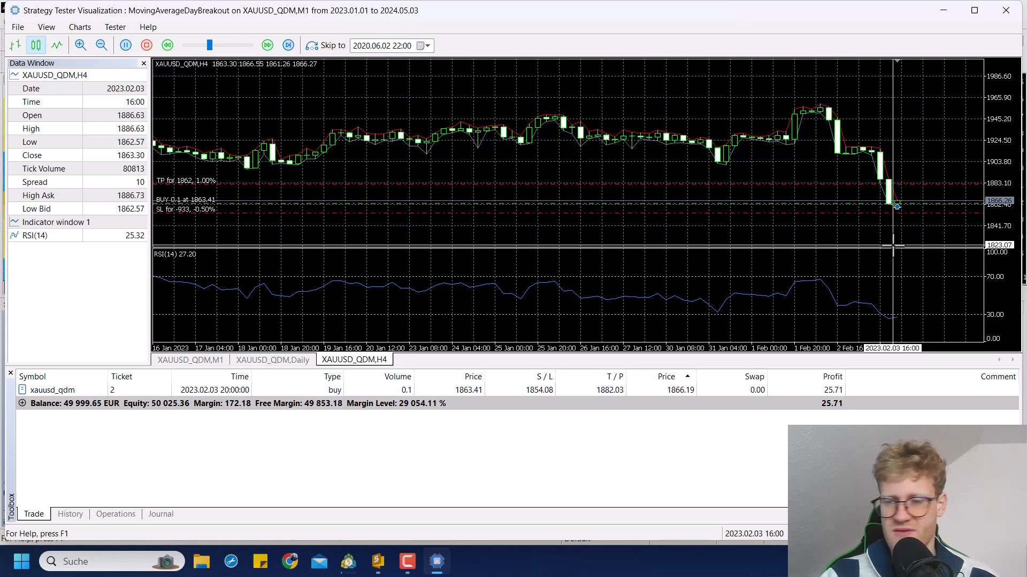
{"action": "left_click", "coordinate": [288, 45]}
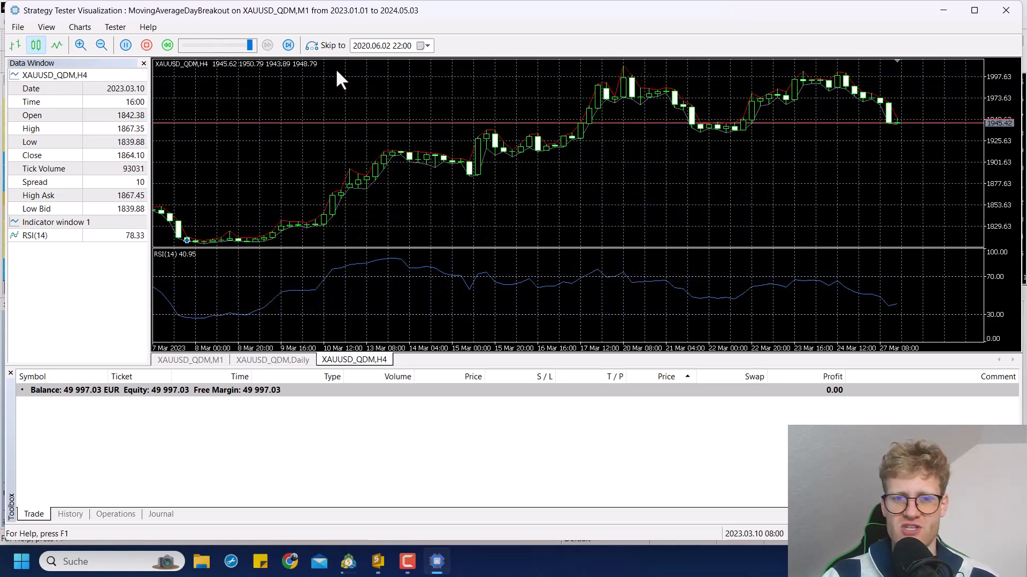
- Run at maximum speed through several trades to June 2023, then review closed entries on Daily and M1
{"action": "left_click", "coordinate": [272, 359]}
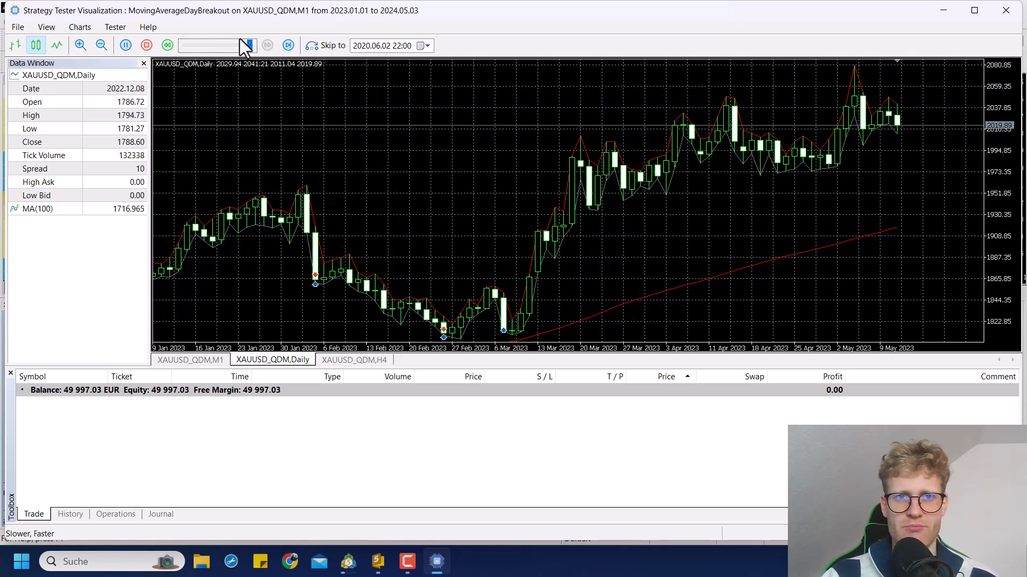
{"action": "left_click", "coordinate": [287, 45]}
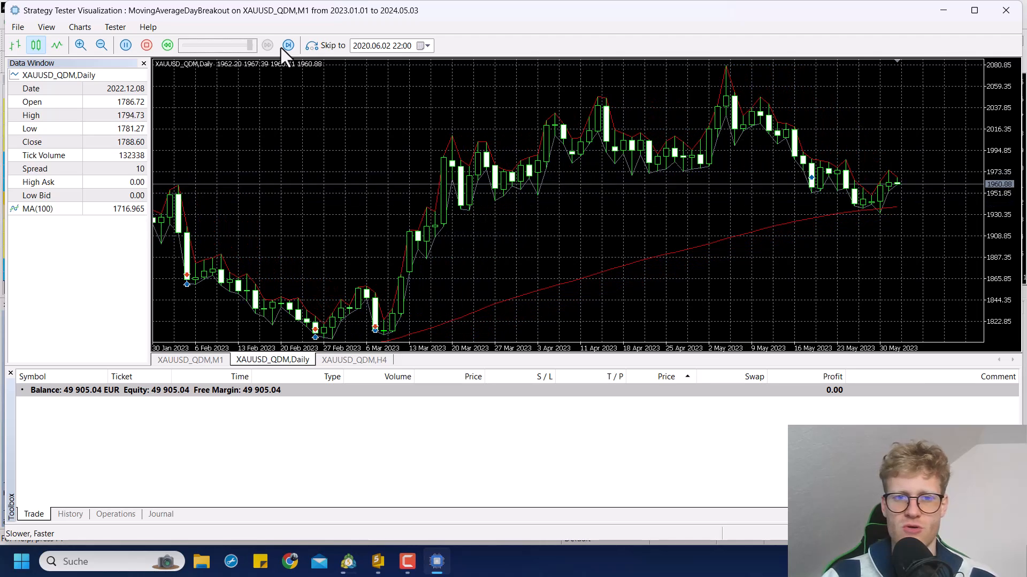
{"action": "left_click", "coordinate": [287, 45]}
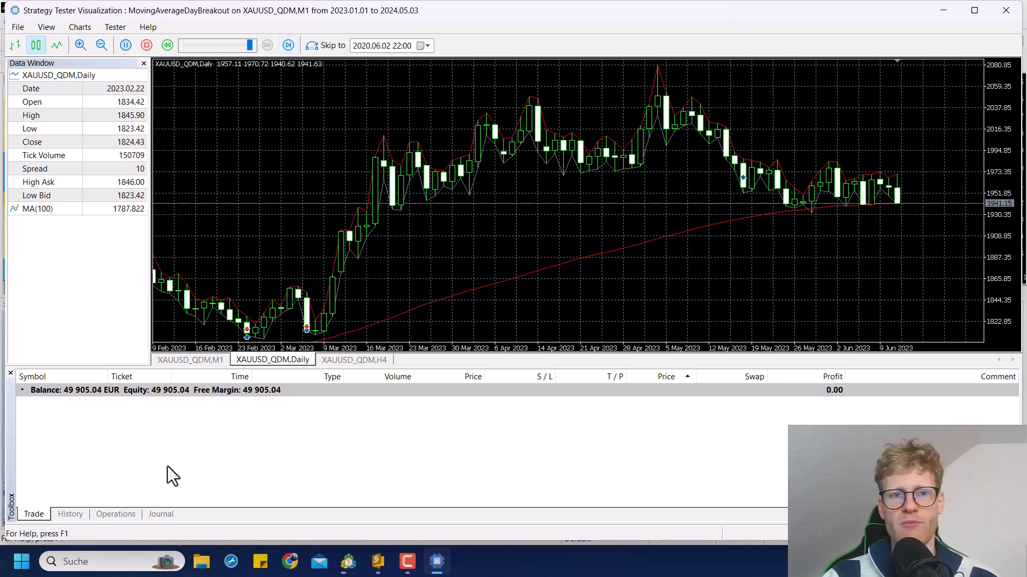
{"action": "left_click", "coordinate": [191, 359]}
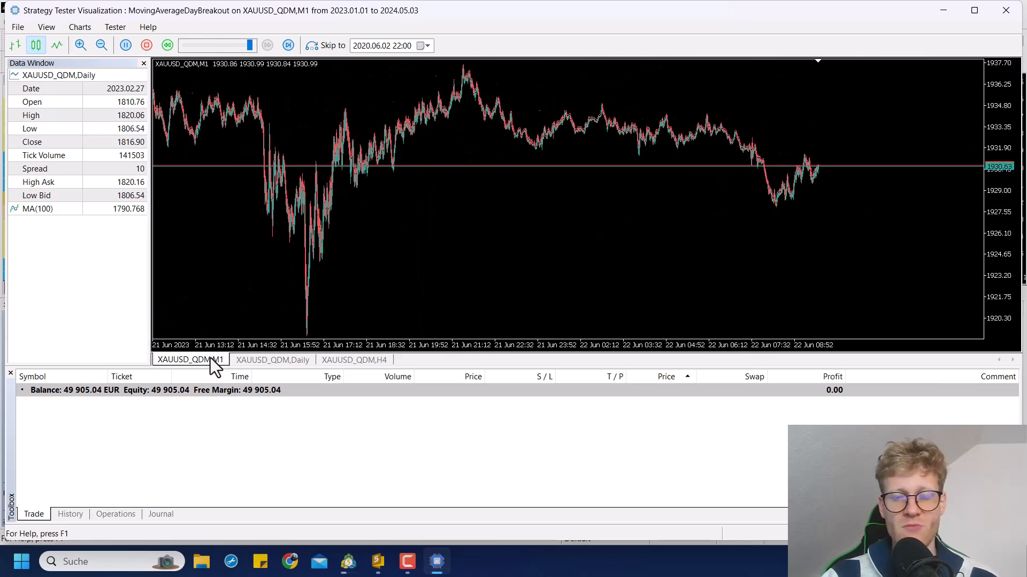